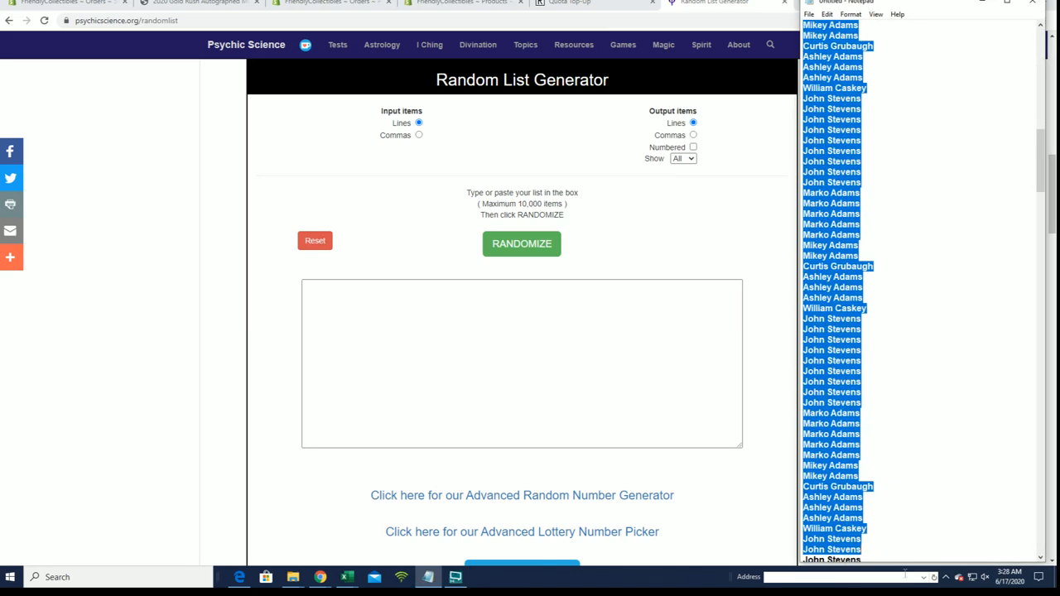
Step: Copy the owner names from Notepad and paste them into the generator's input box
scroll("down", 3)
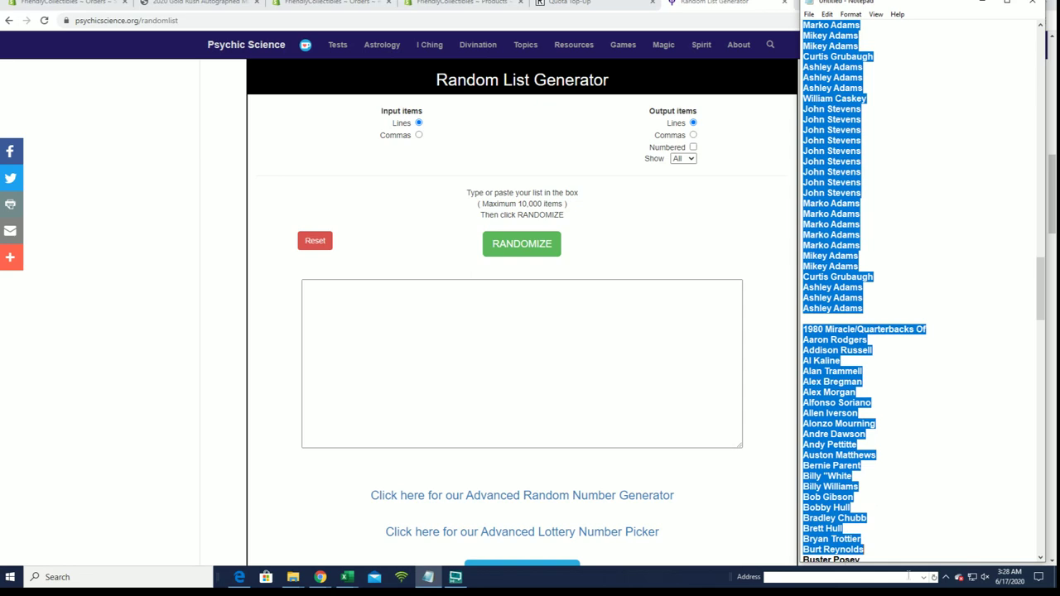
right_click(869, 212)
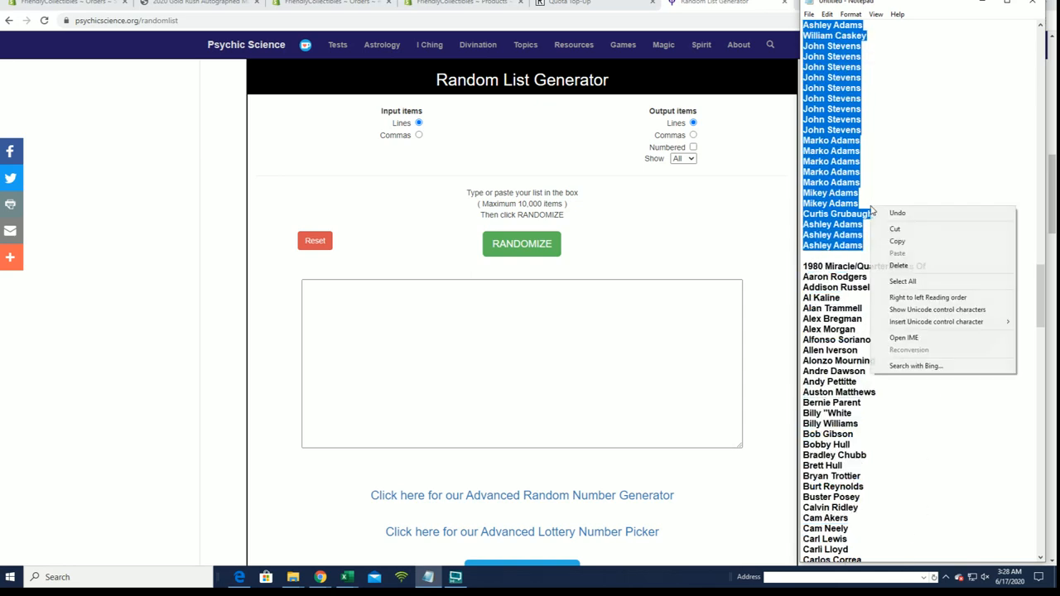
right_click(401, 335)
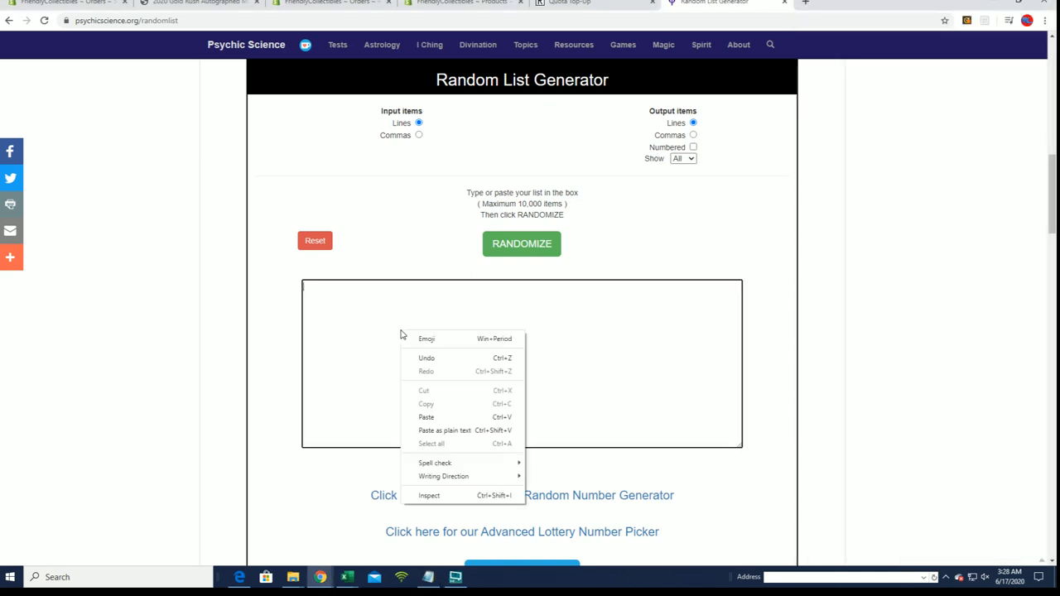
left_click(426, 417)
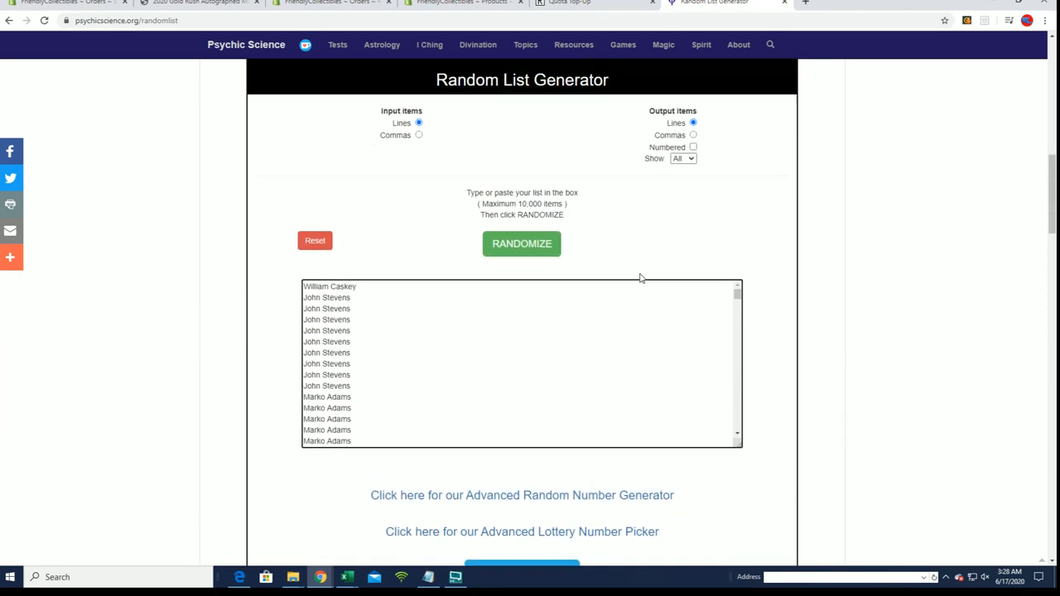
Step: Randomize the pasted owner names into shuffled order
scroll("down", 3)
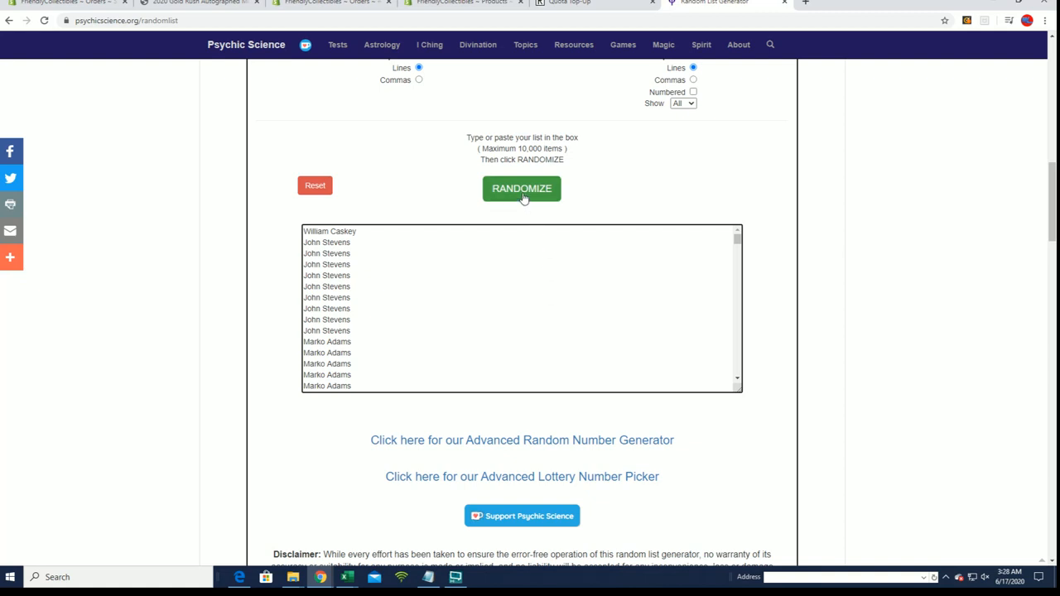
mouse_move(570, 222)
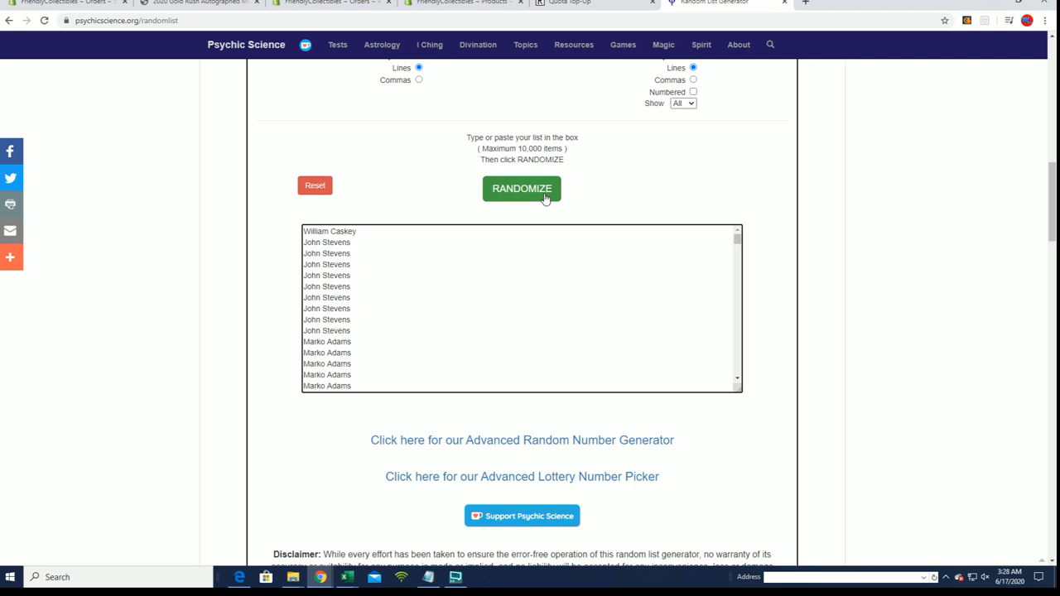
left_click(521, 189)
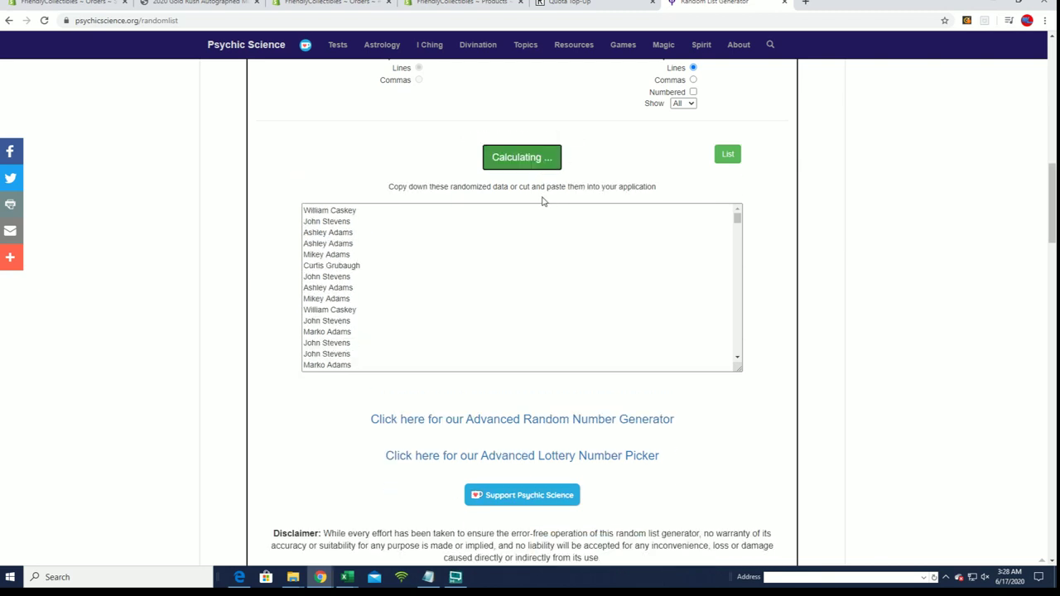
Step: Select and copy the shuffled owner names, then bring Excel forward for column A
left_click(520, 155)
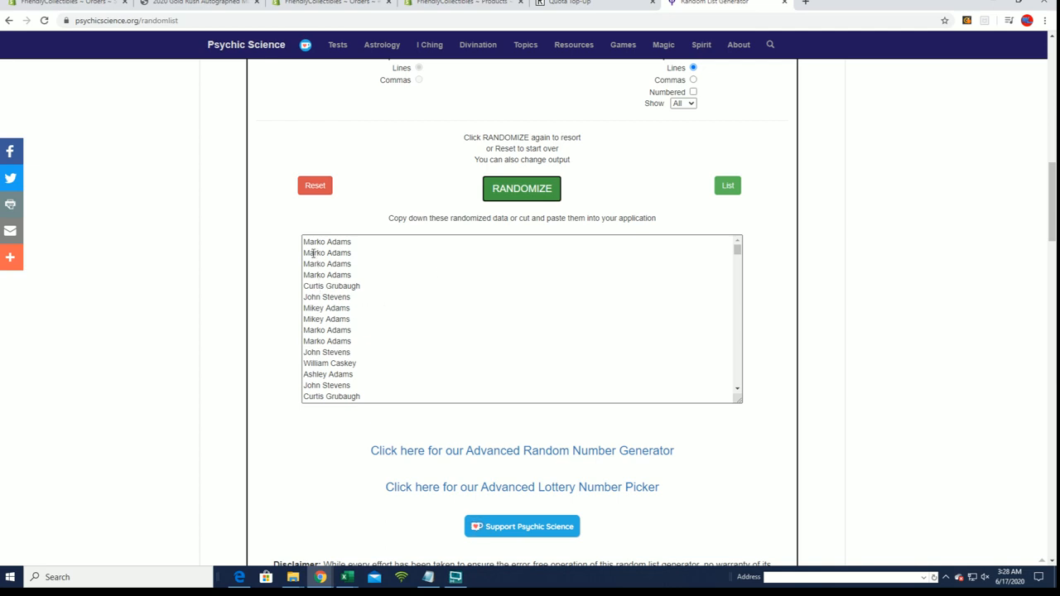
left_click_drag(327, 242, 385, 374)
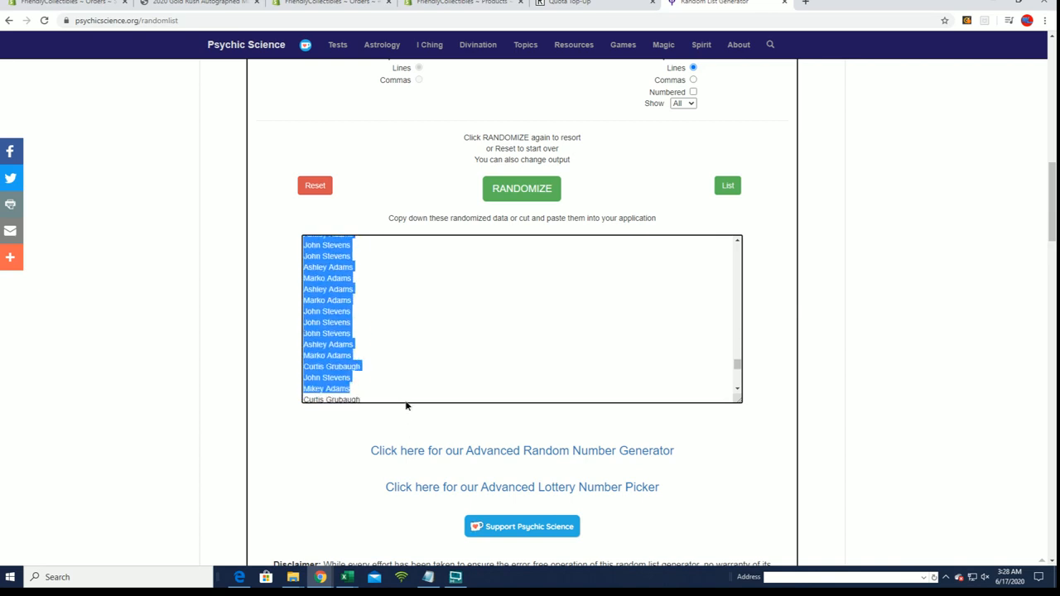
left_click(520, 189)
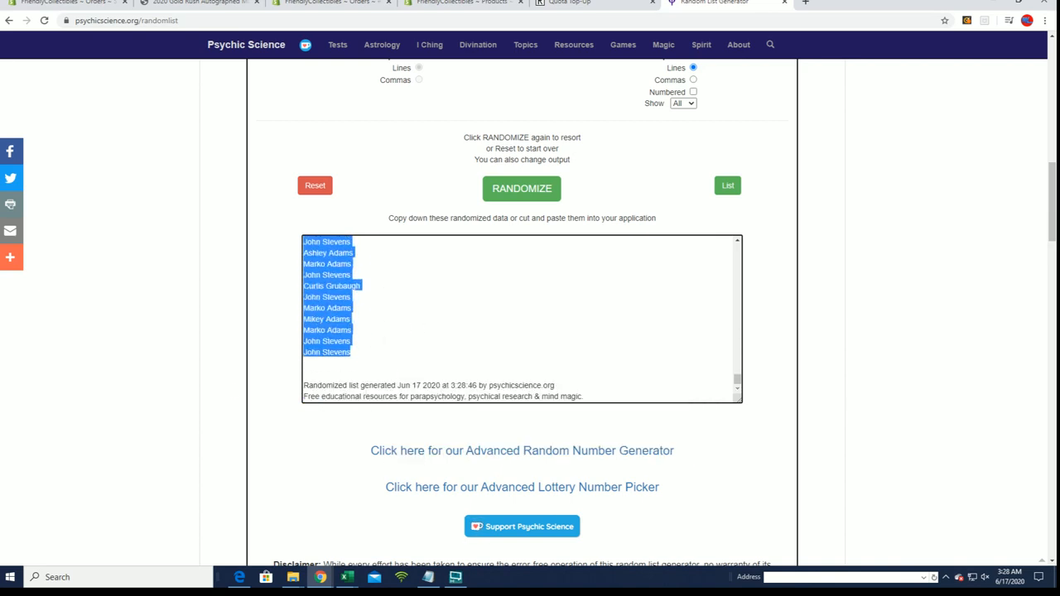
left_click(347, 577)
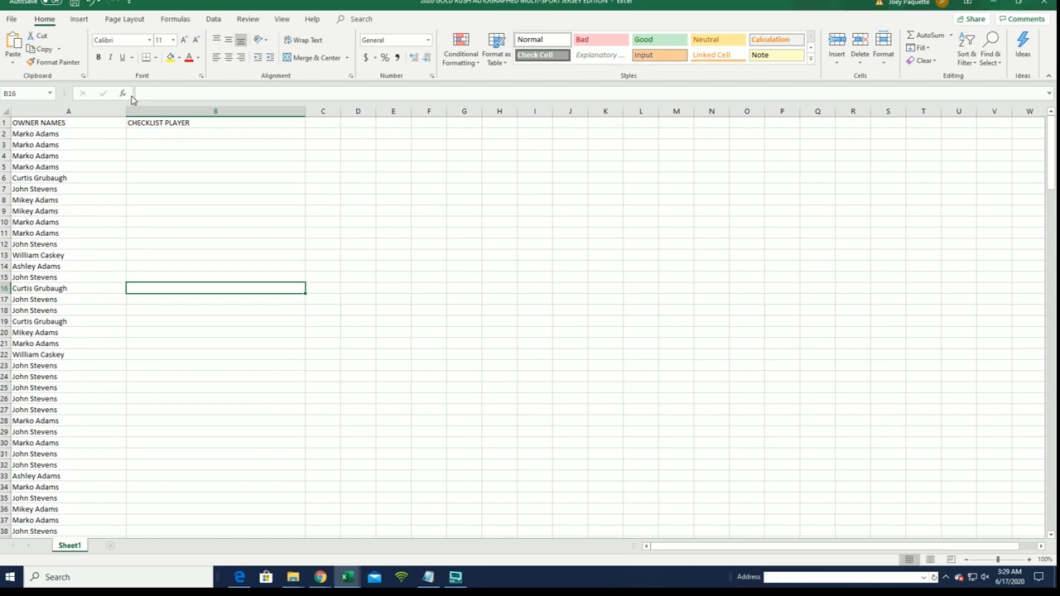
Step: Make the OWNER NAMES column A bold with All Borders on every cell
left_click(40, 123)
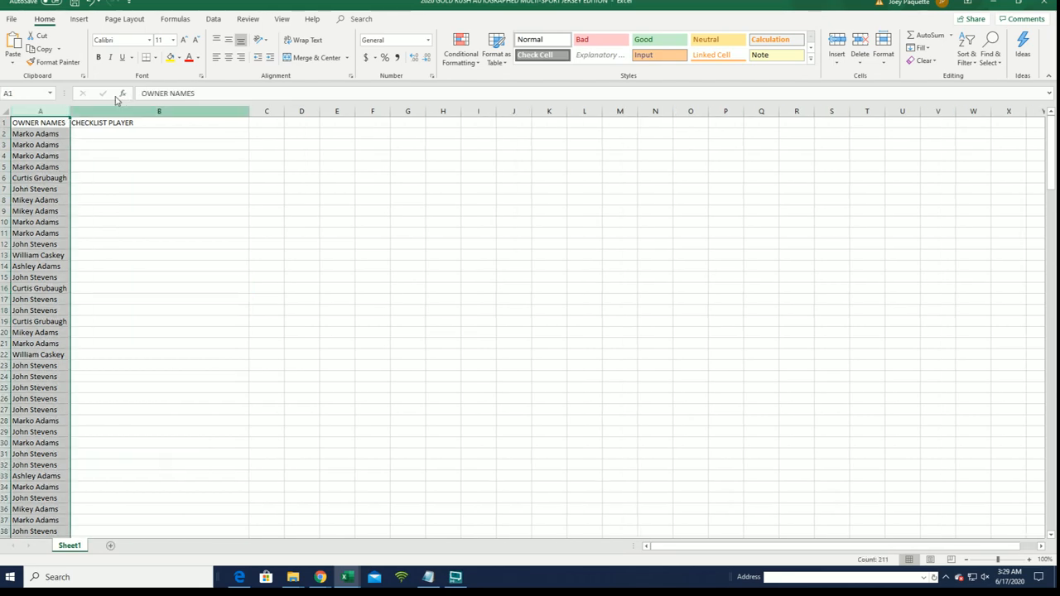
left_click(156, 56)
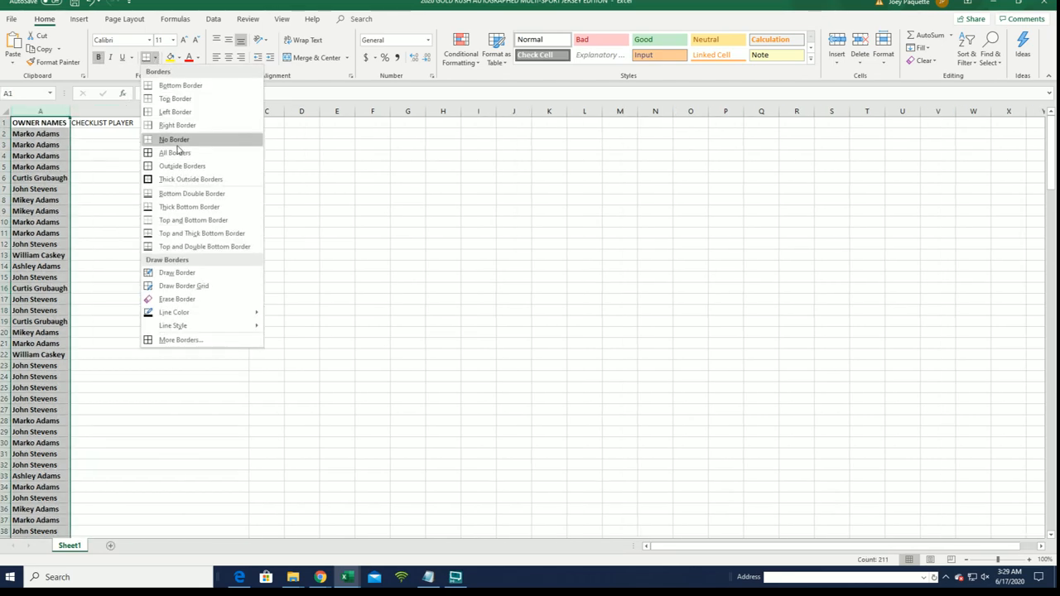
left_click(174, 139)
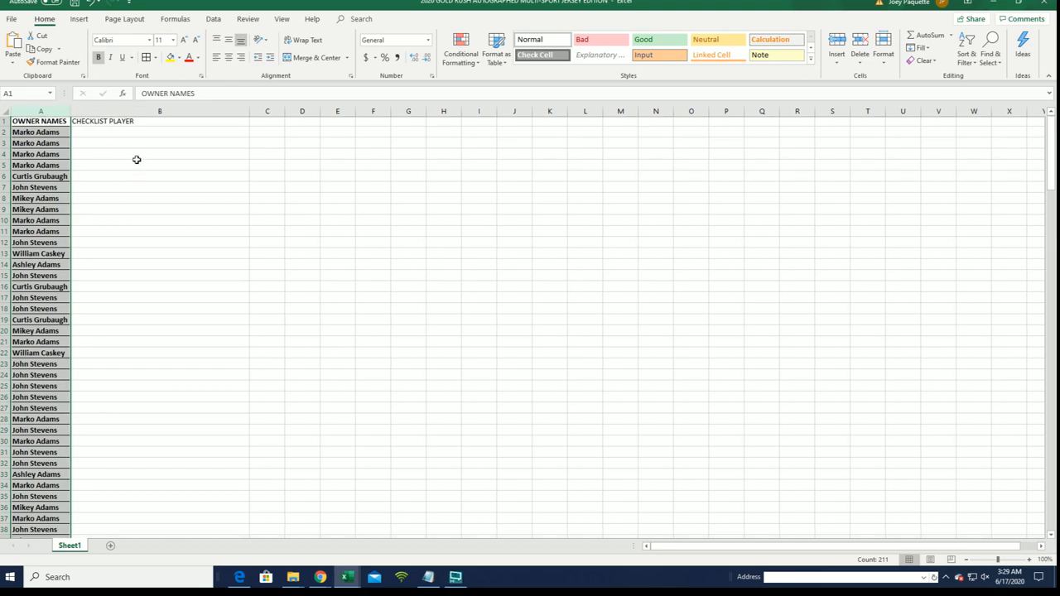
scroll("down", 3)
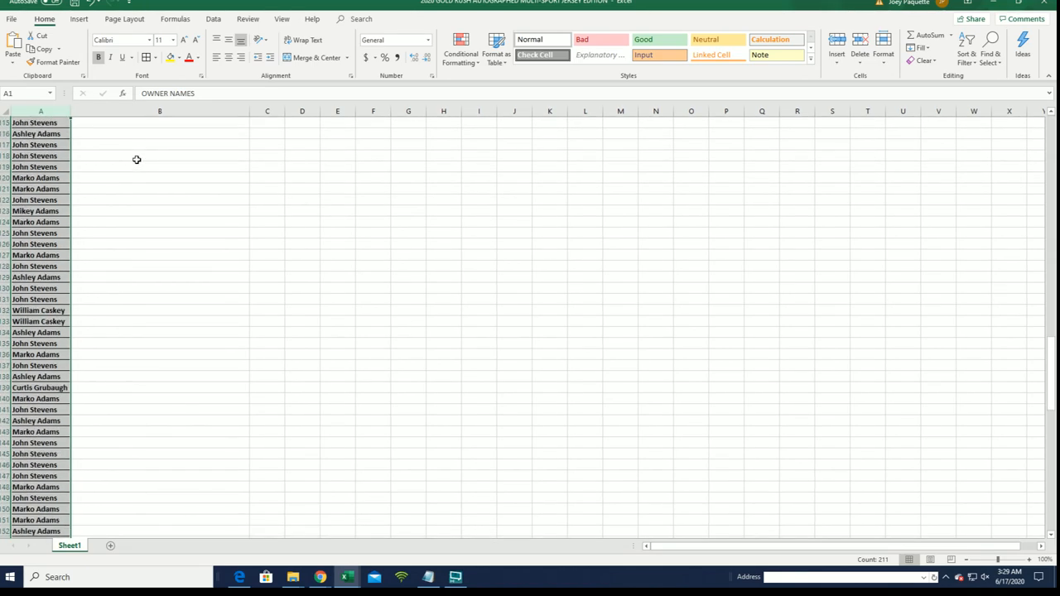
scroll("down", 3)
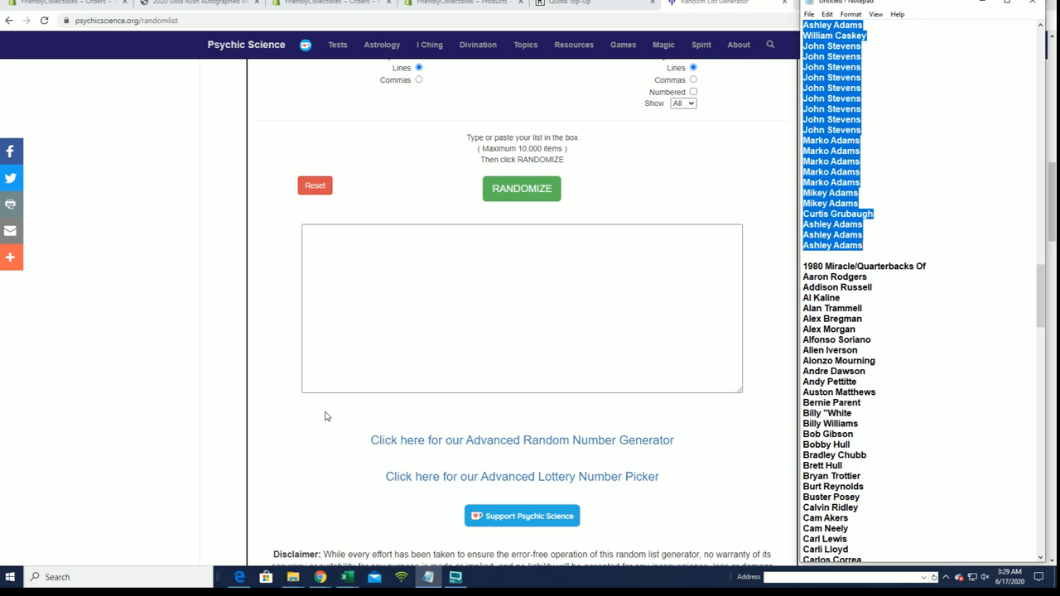
Step: Fill the generator's input box with the checklist player names from Notepad
scroll("down", 3)
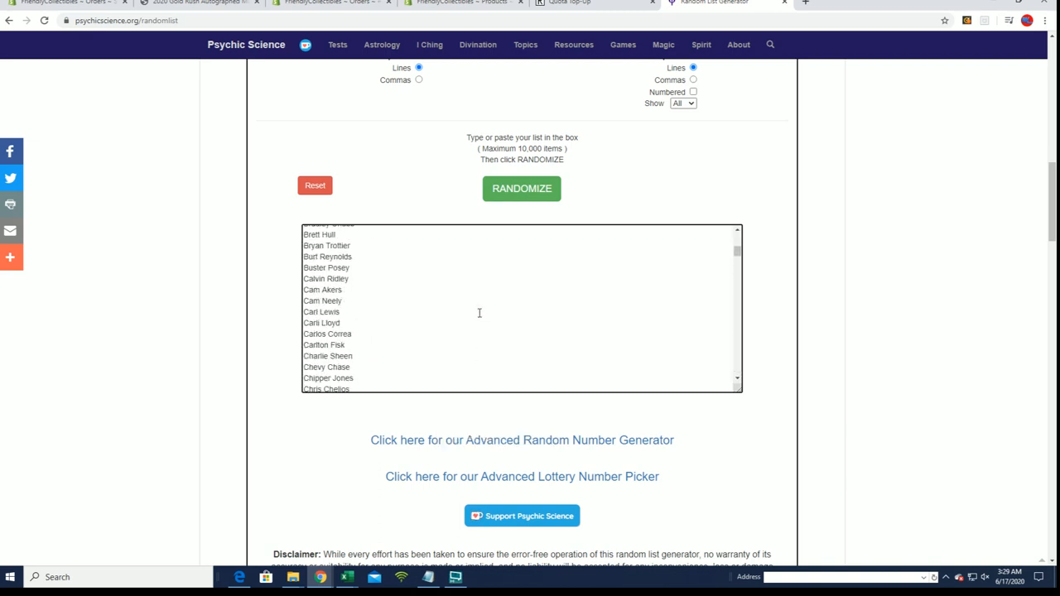
scroll("up", 3)
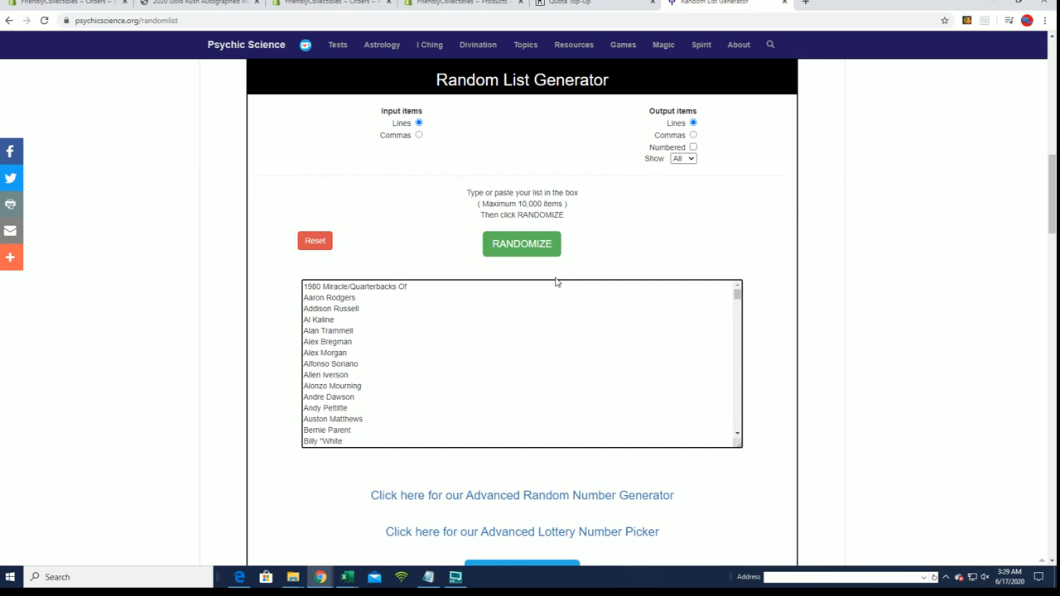
Step: Randomize the player names twice, copy the shuffled list, and return to Excel
left_click(520, 244)
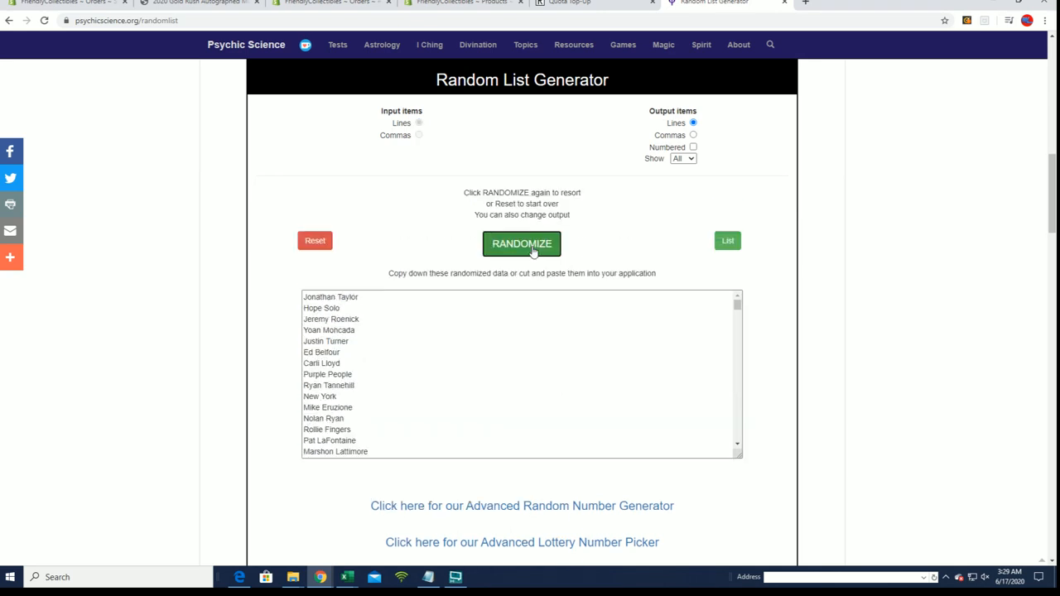
left_click(520, 243)
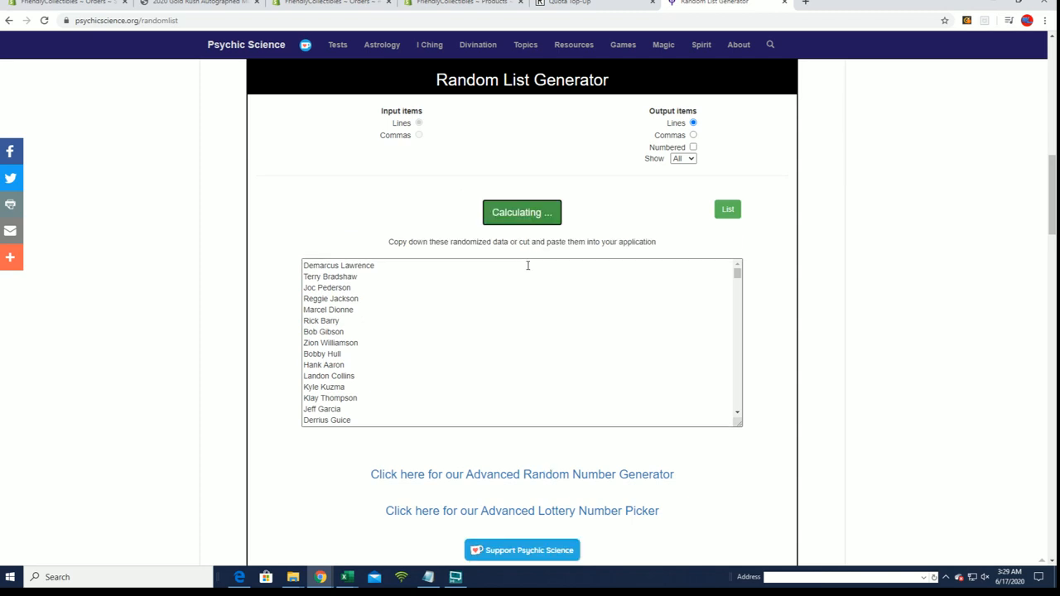
left_click(522, 212)
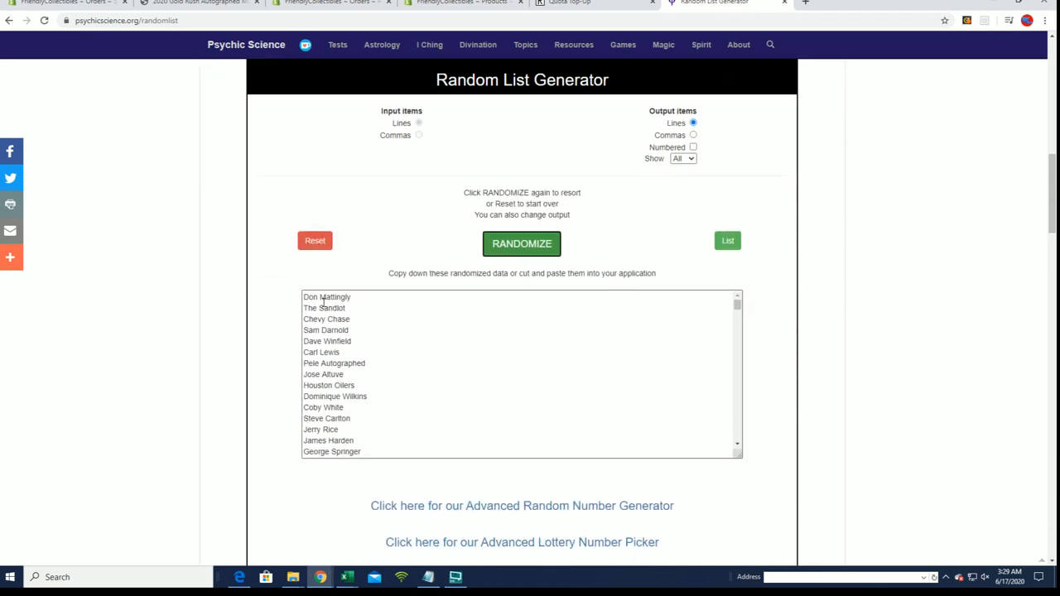
left_click(521, 244)
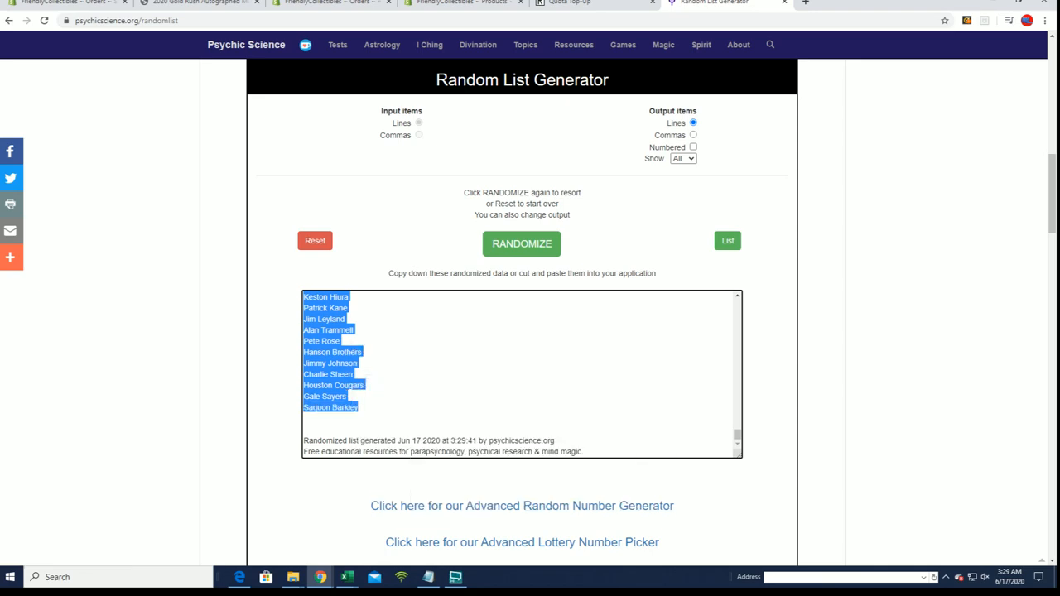
left_click(346, 577)
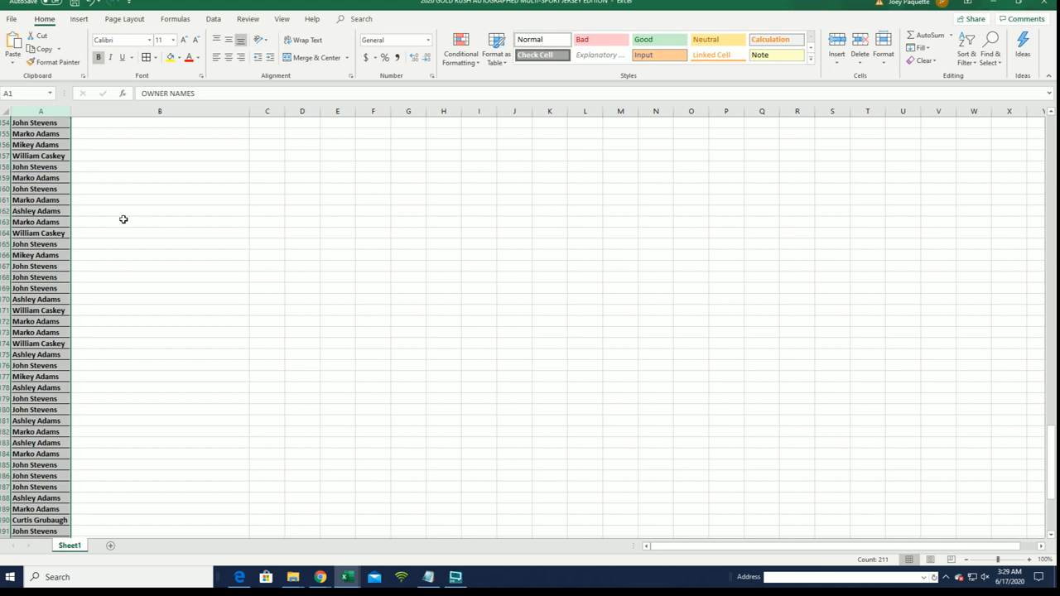
Step: Paste the players as text into column B and apply All Borders to columns A and B
scroll("up", 3)
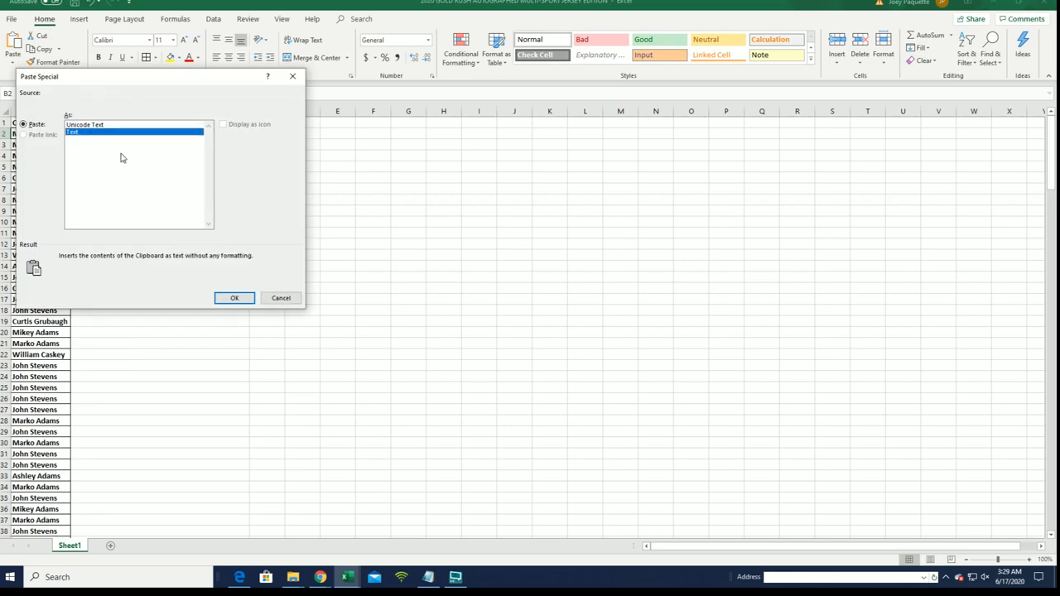
left_click(235, 298)
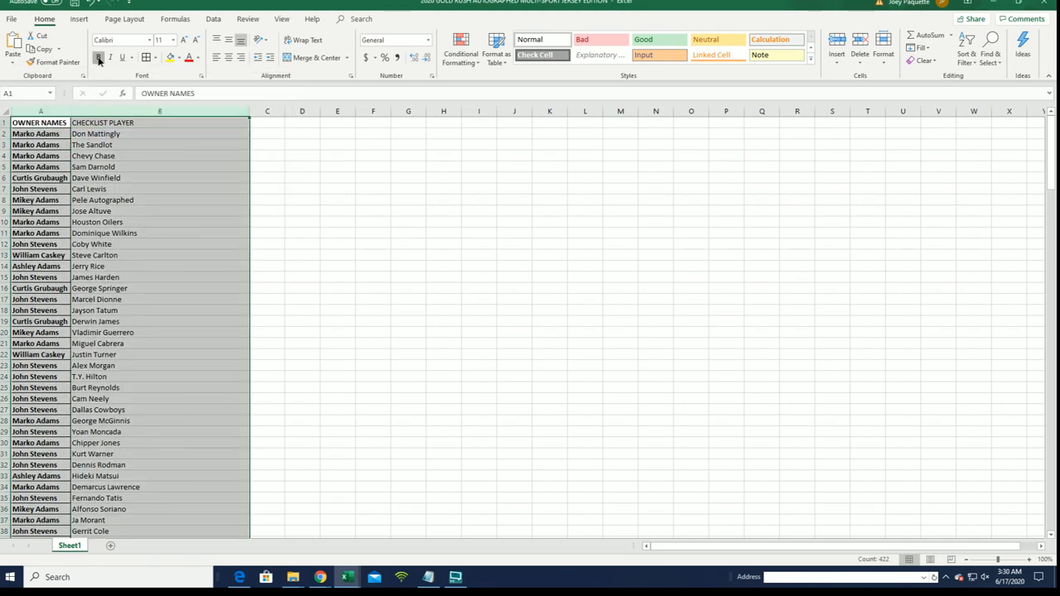
left_click(158, 57)
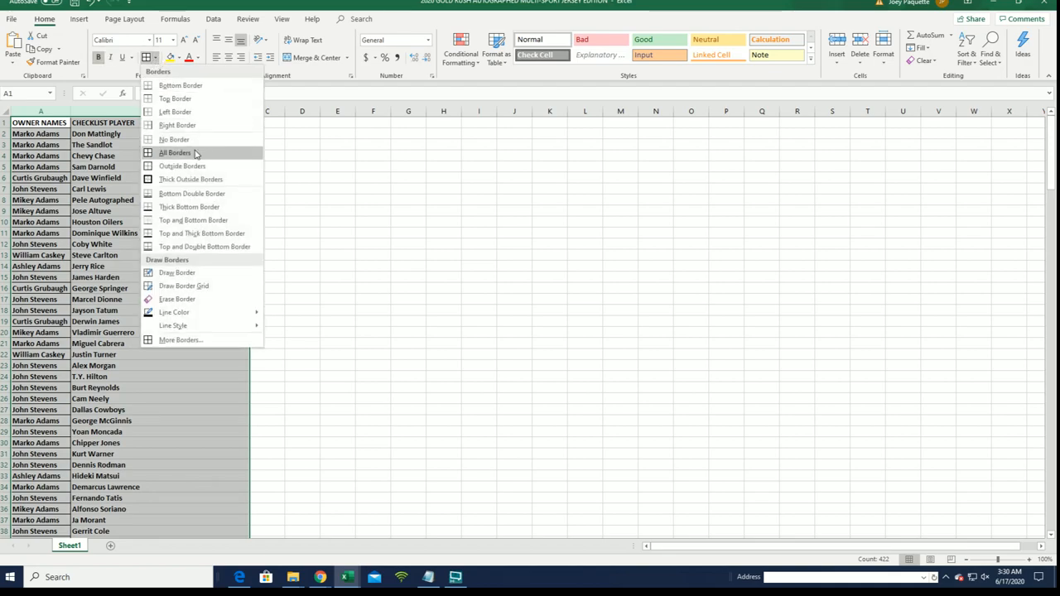
left_click(175, 153)
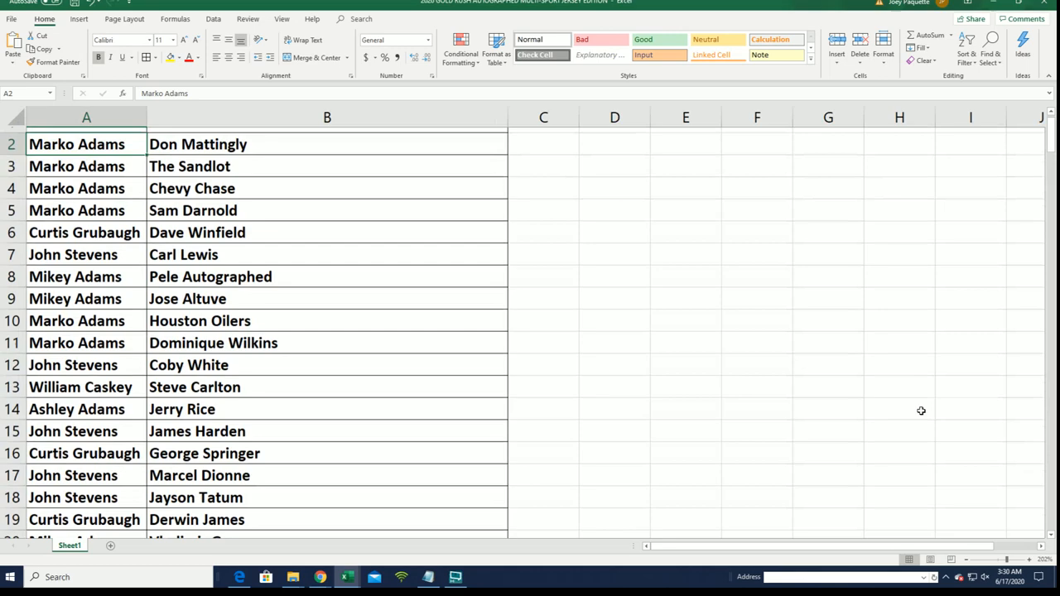
scroll("up", 3)
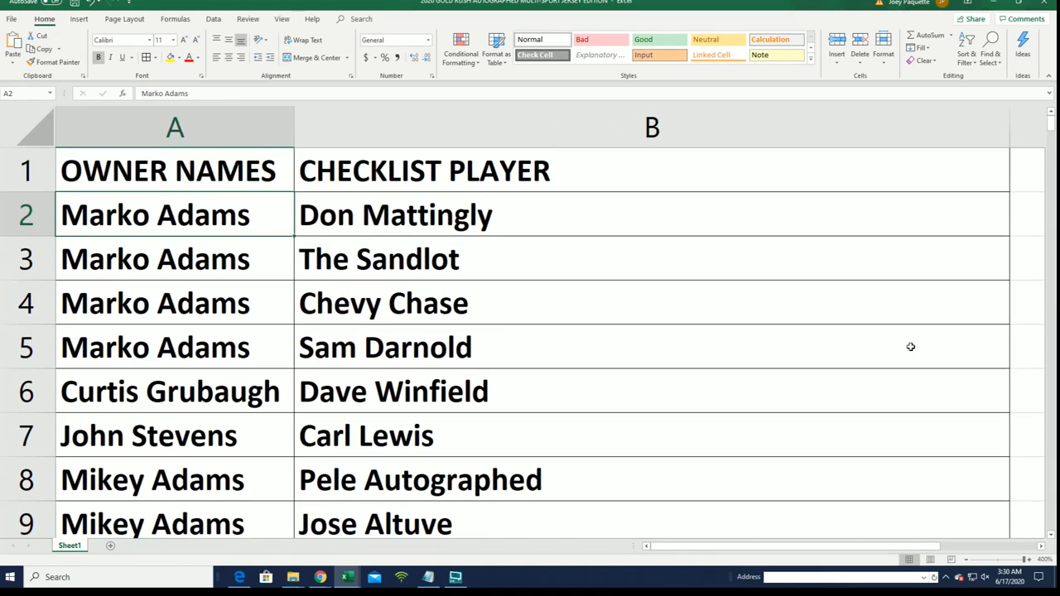
mouse_move(927, 164)
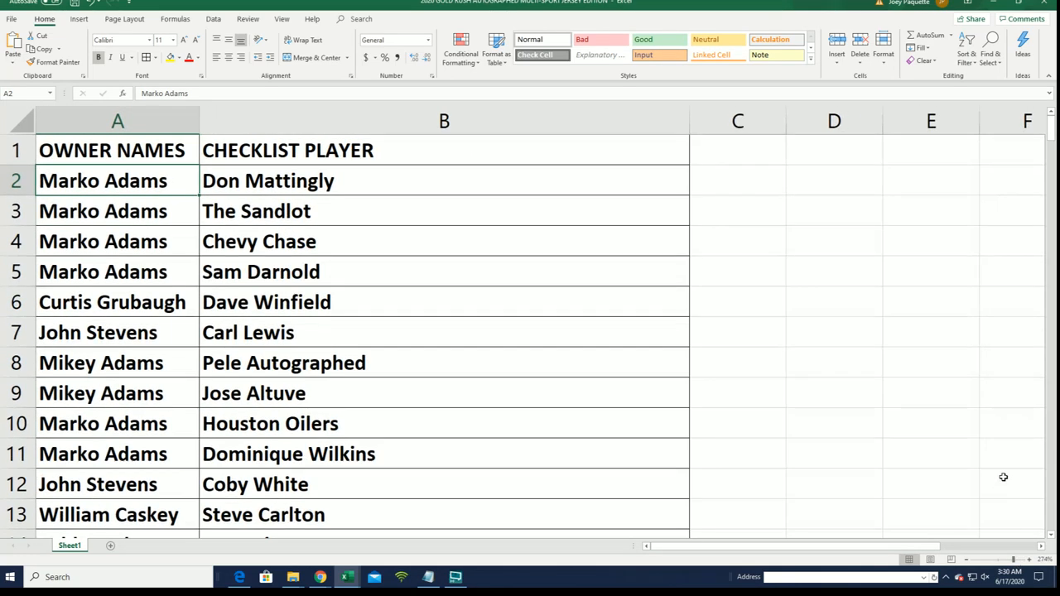
mouse_move(1052, 124)
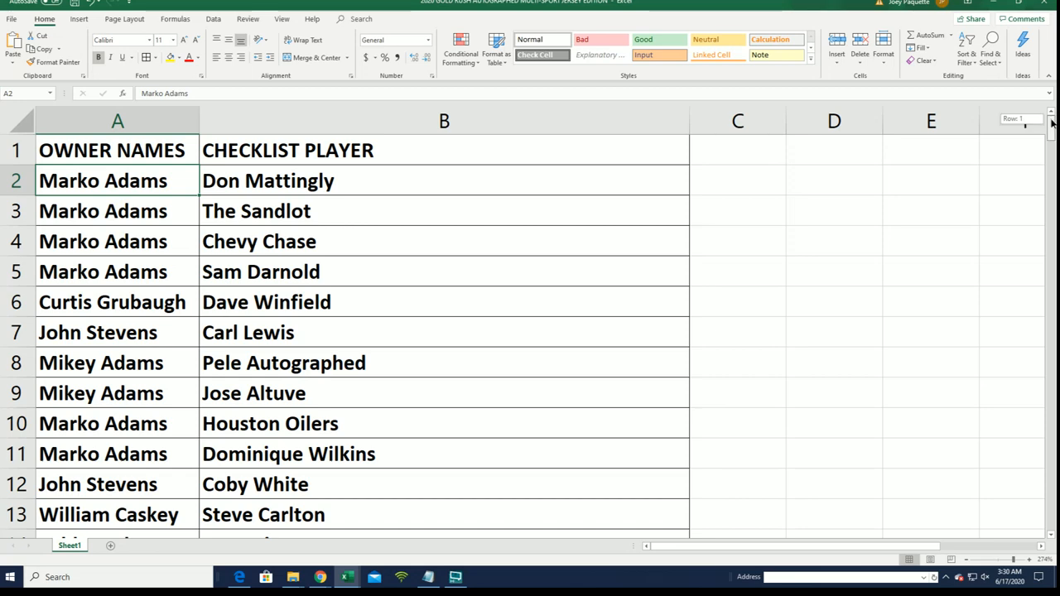
scroll("down", 3)
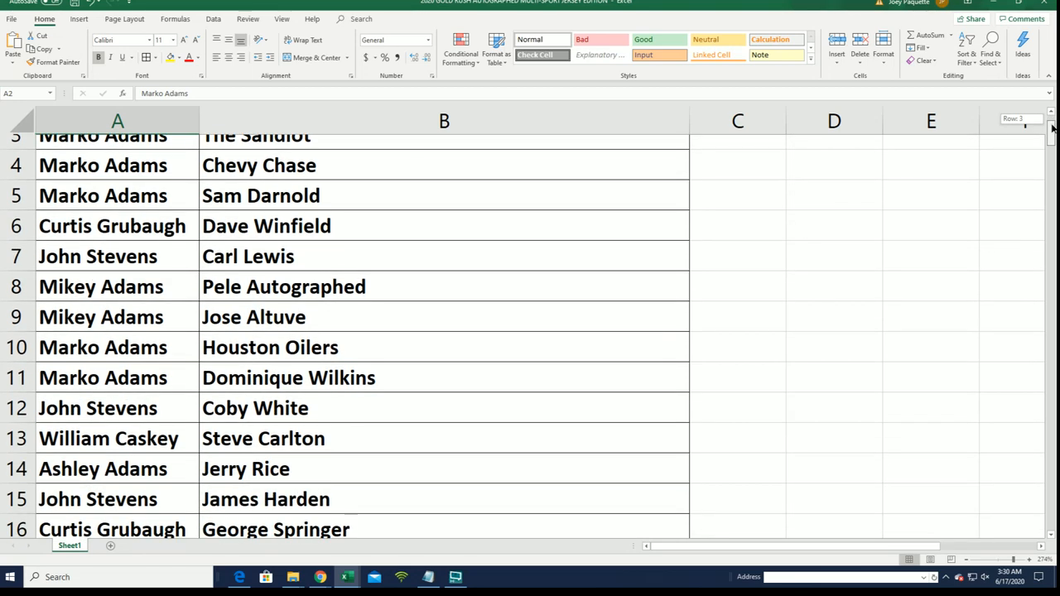
scroll("down", 3)
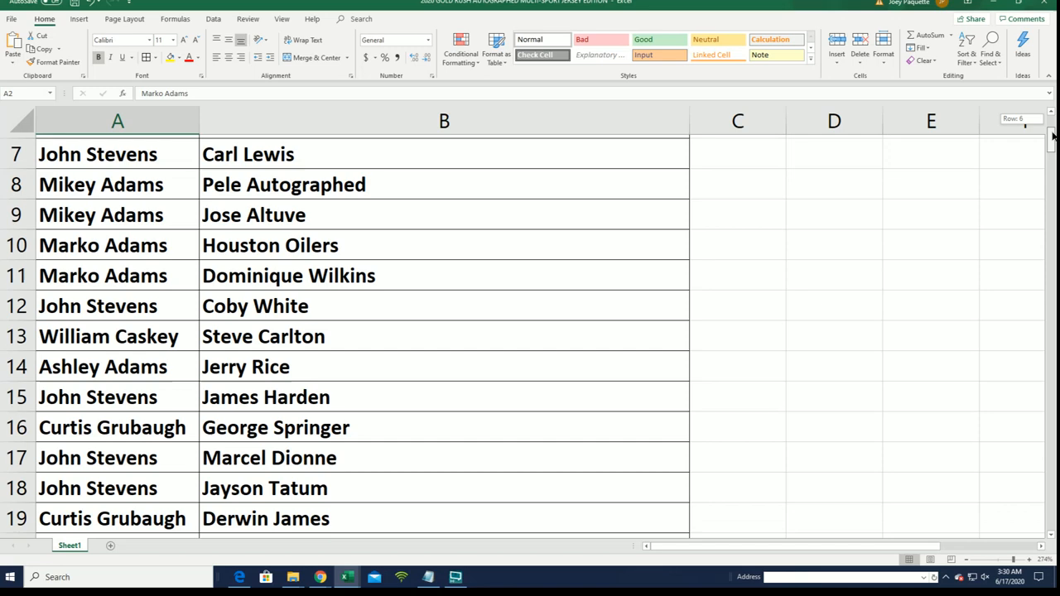
scroll("down", 3)
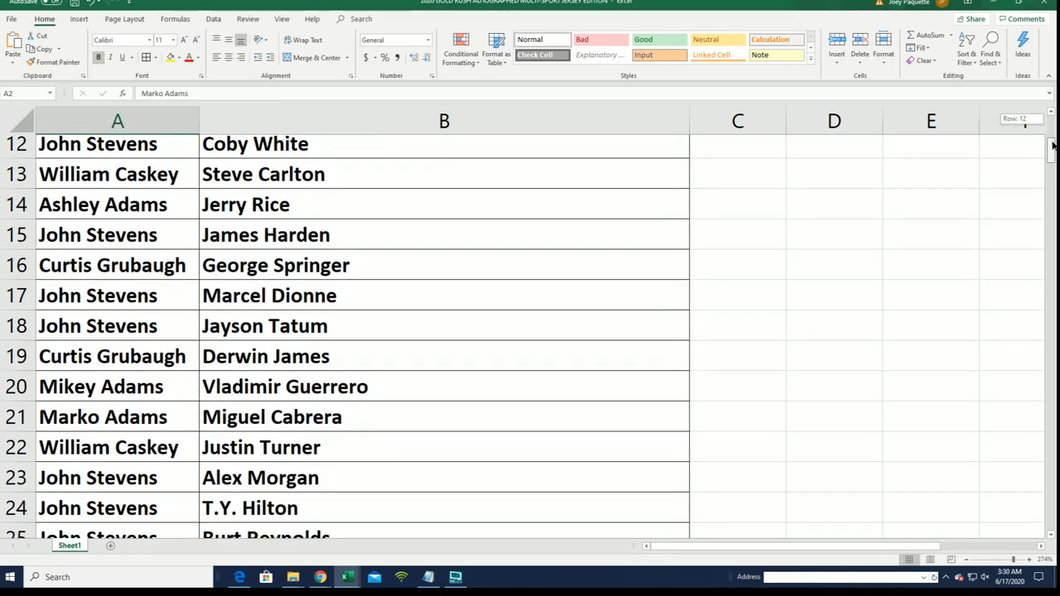
scroll("down", 3)
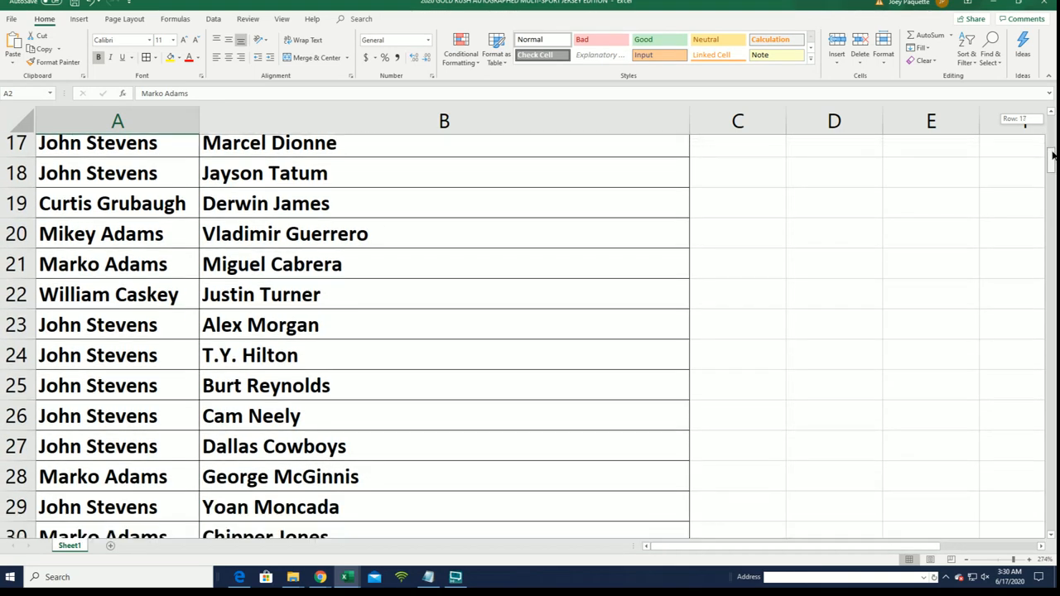
scroll("down", 3)
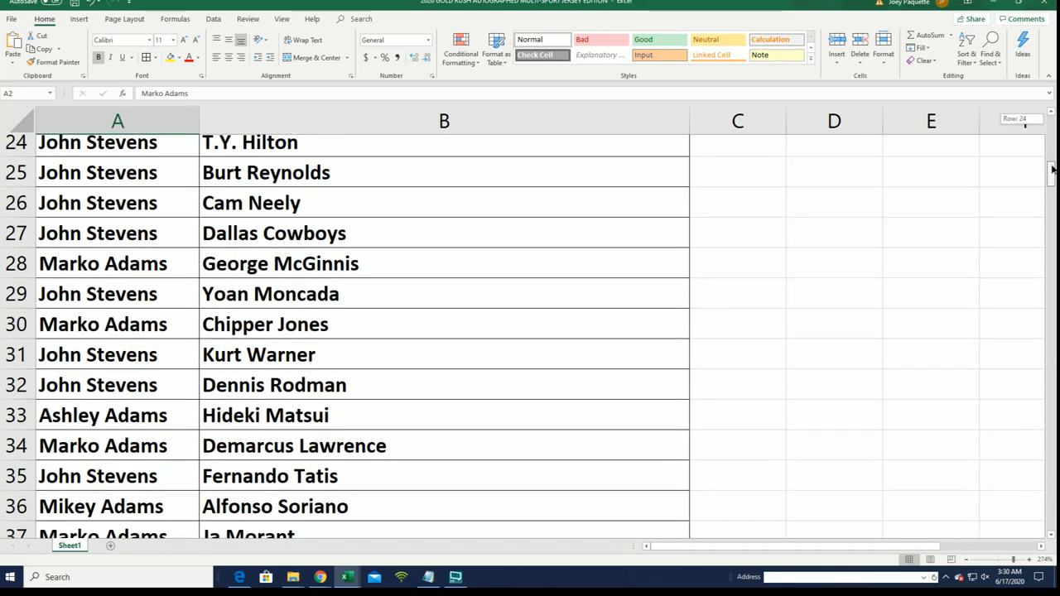
scroll("down", 3)
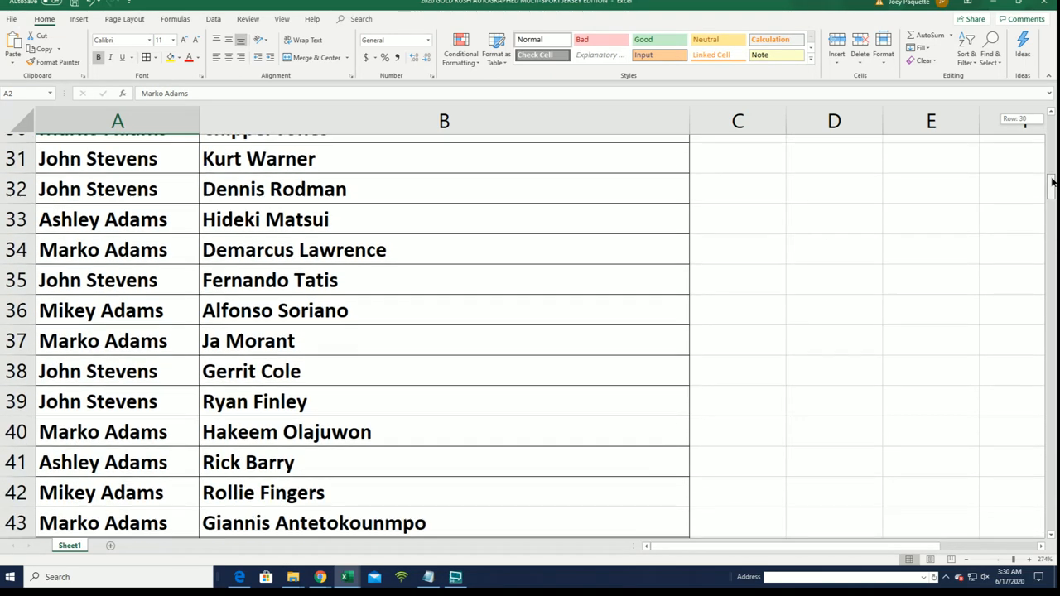
scroll("down", 3)
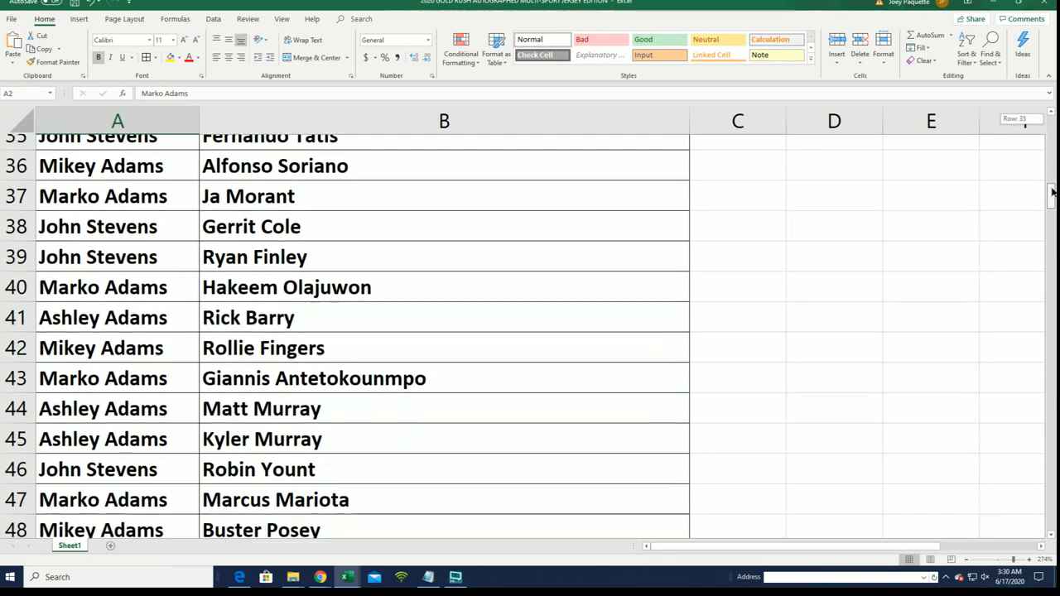
scroll("down", 3)
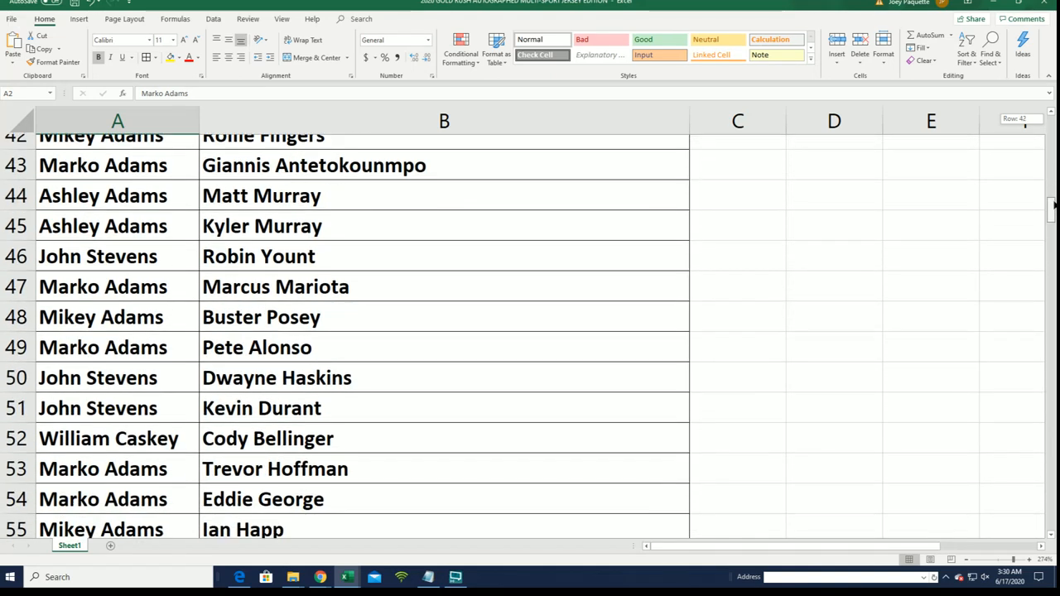
scroll("down", 3)
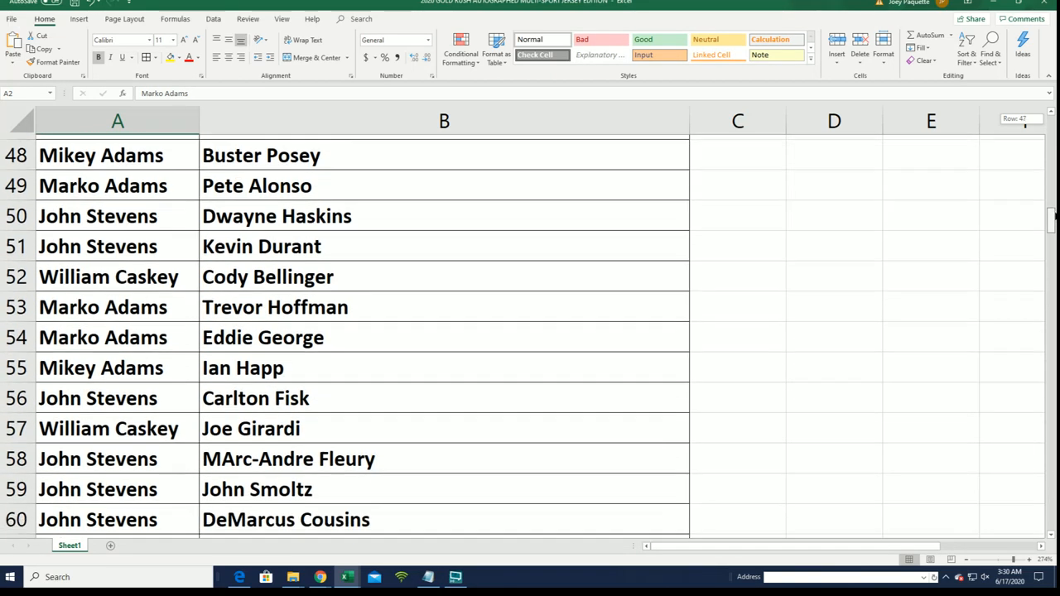
scroll("down", 3)
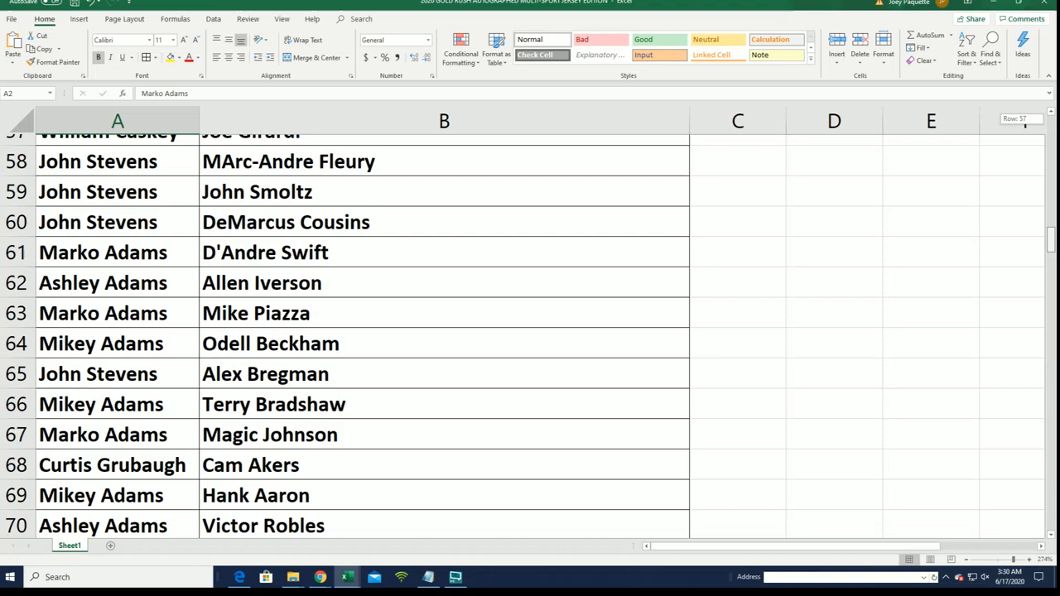
scroll("down", 3)
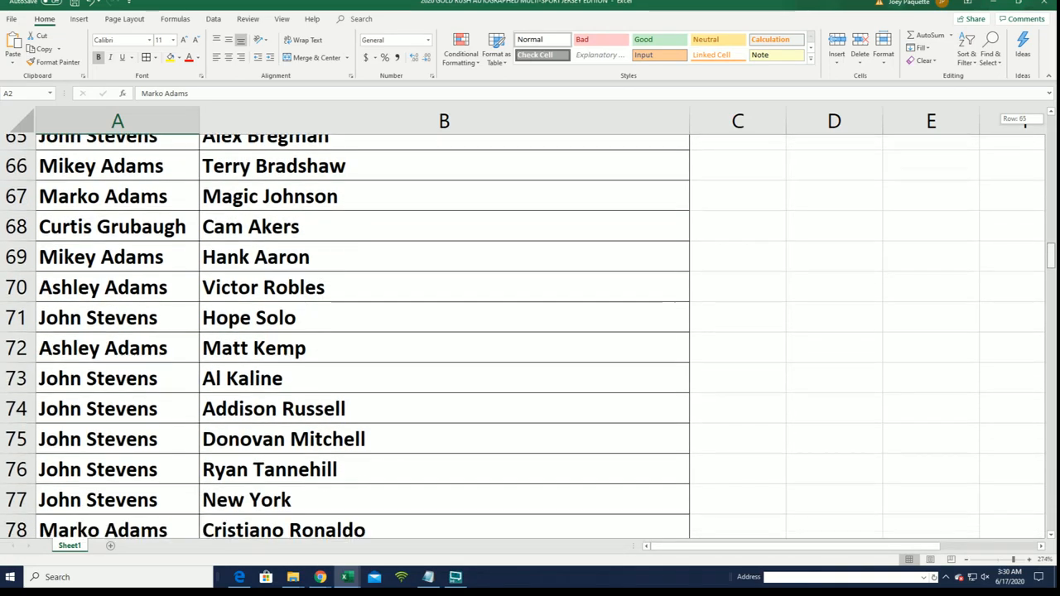
scroll("down", 3)
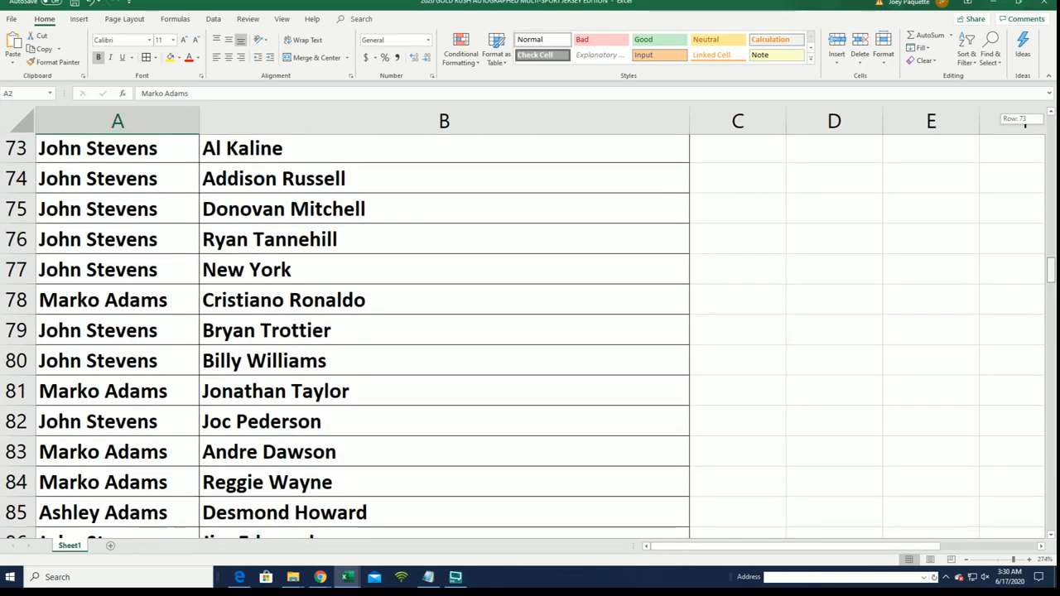
scroll("down", 3)
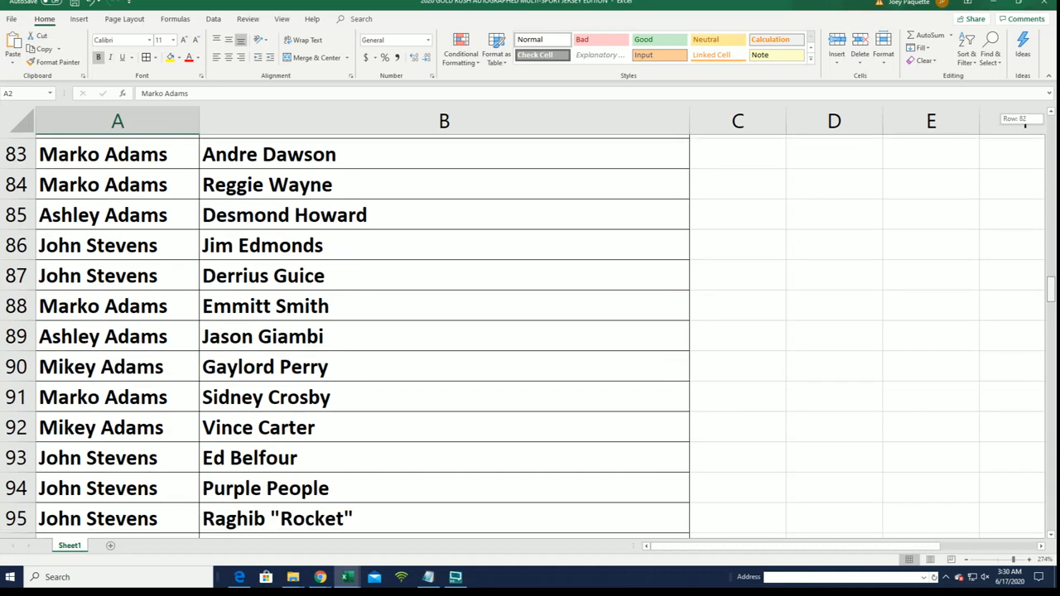
scroll("down", 3)
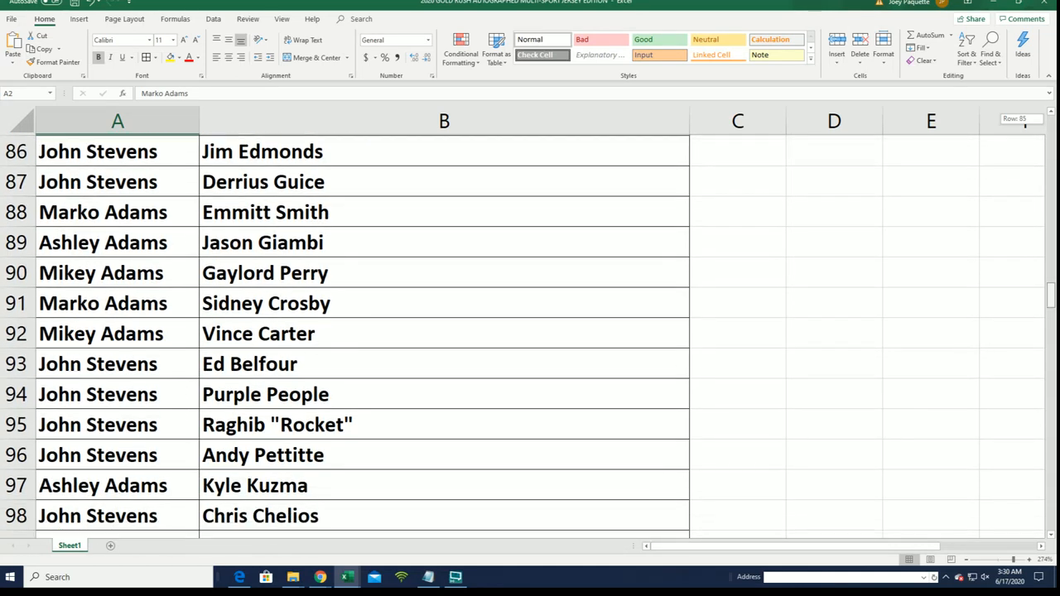
scroll("down", 3)
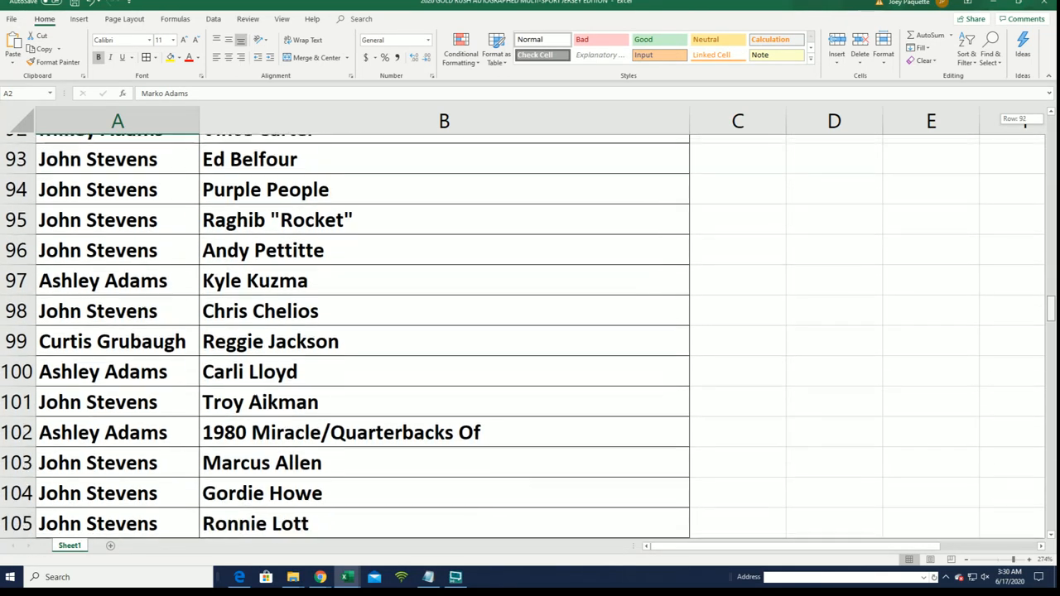
scroll("down", 3)
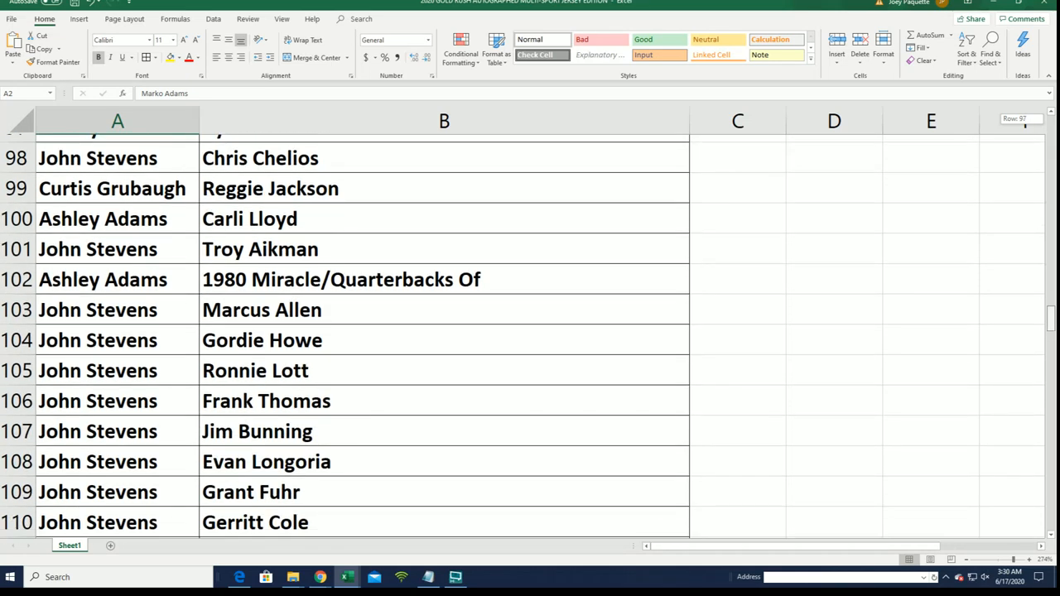
scroll("down", 3)
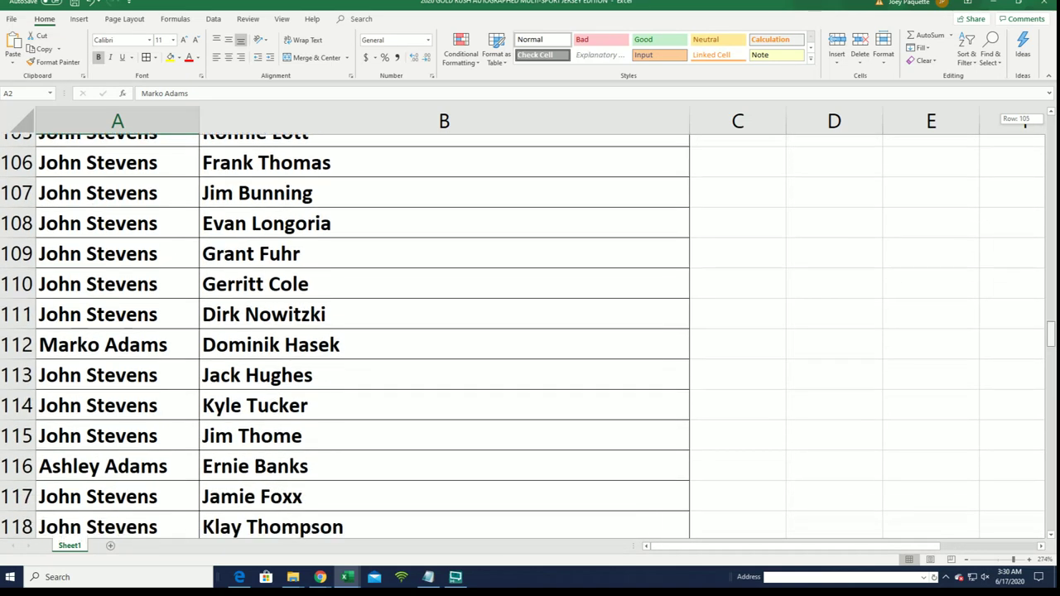
scroll("down", 3)
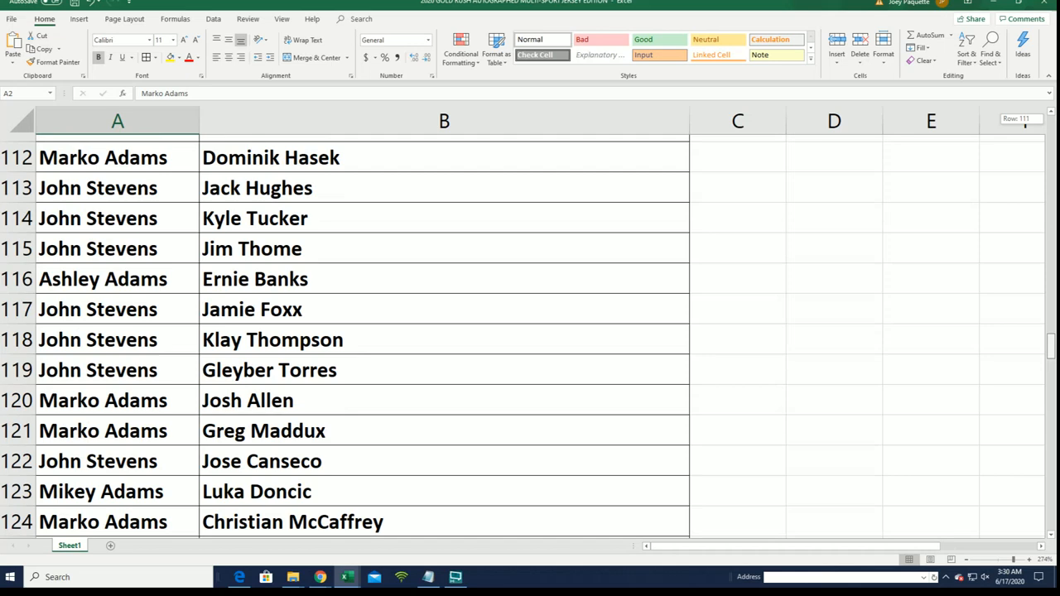
scroll("down", 3)
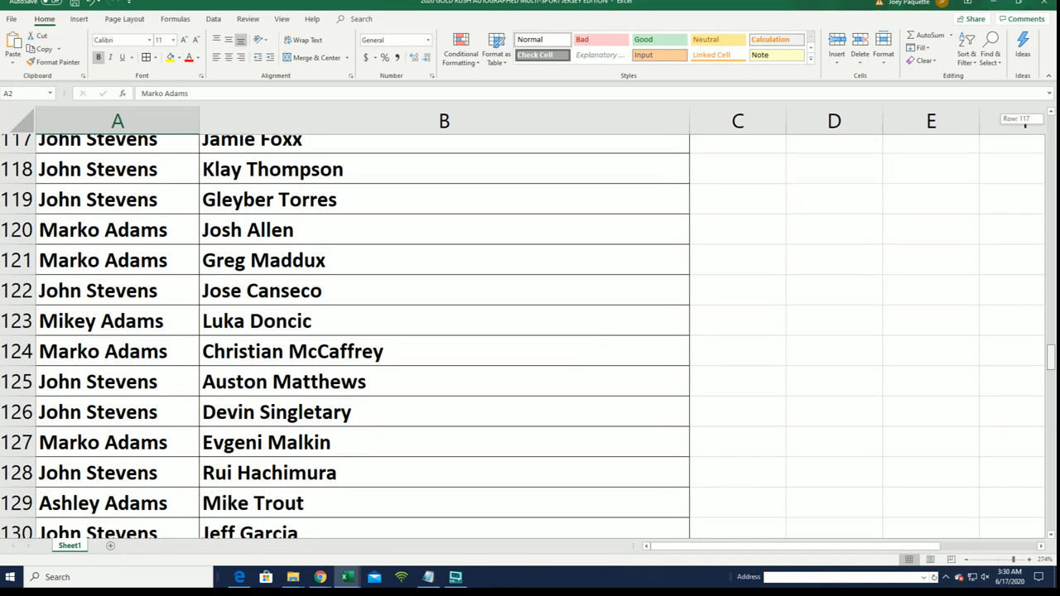
scroll("down", 3)
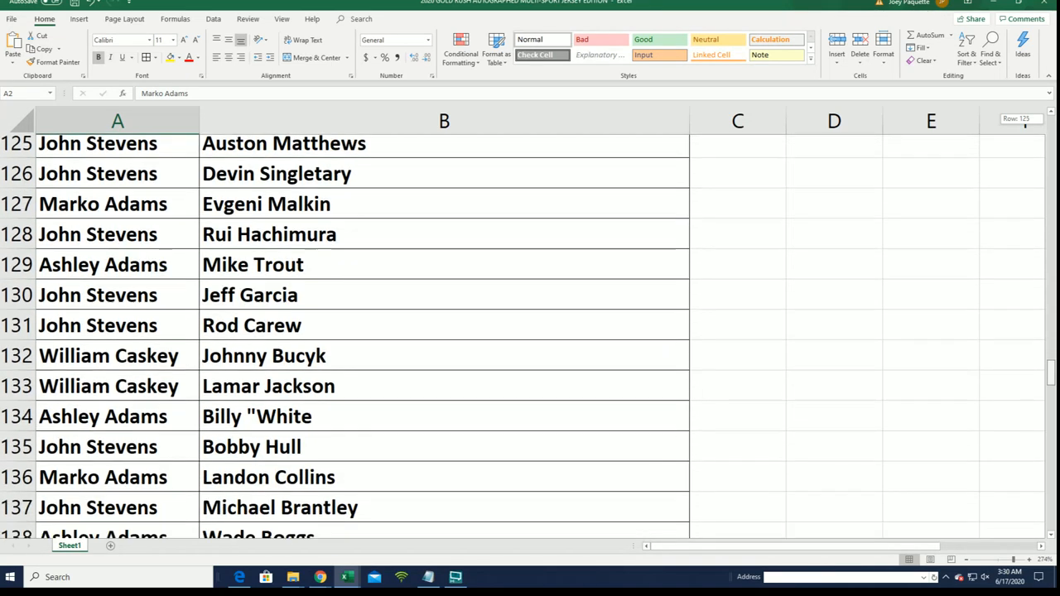
scroll("down", 3)
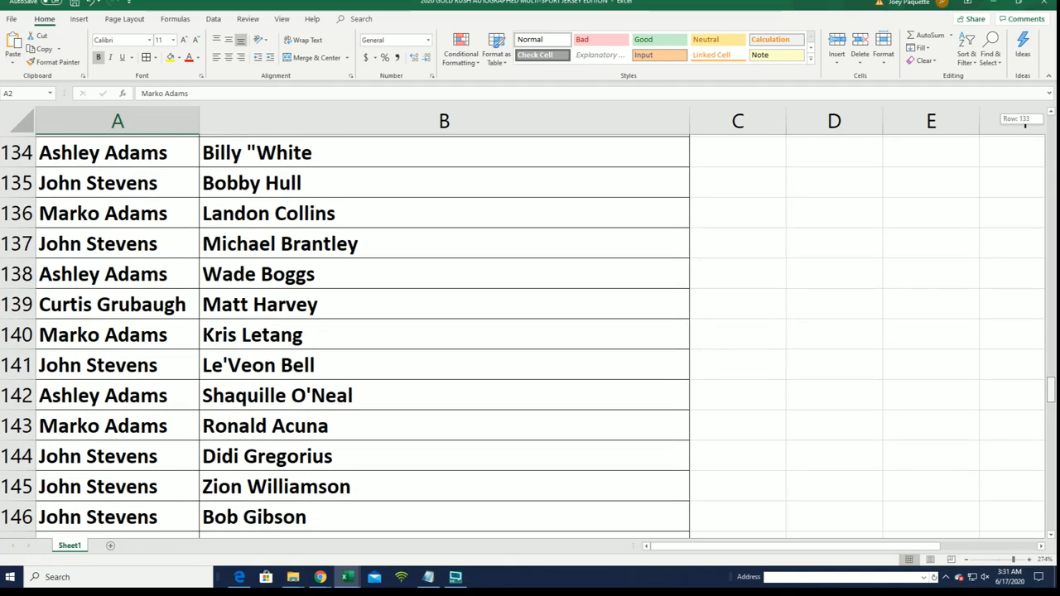
scroll("down", 3)
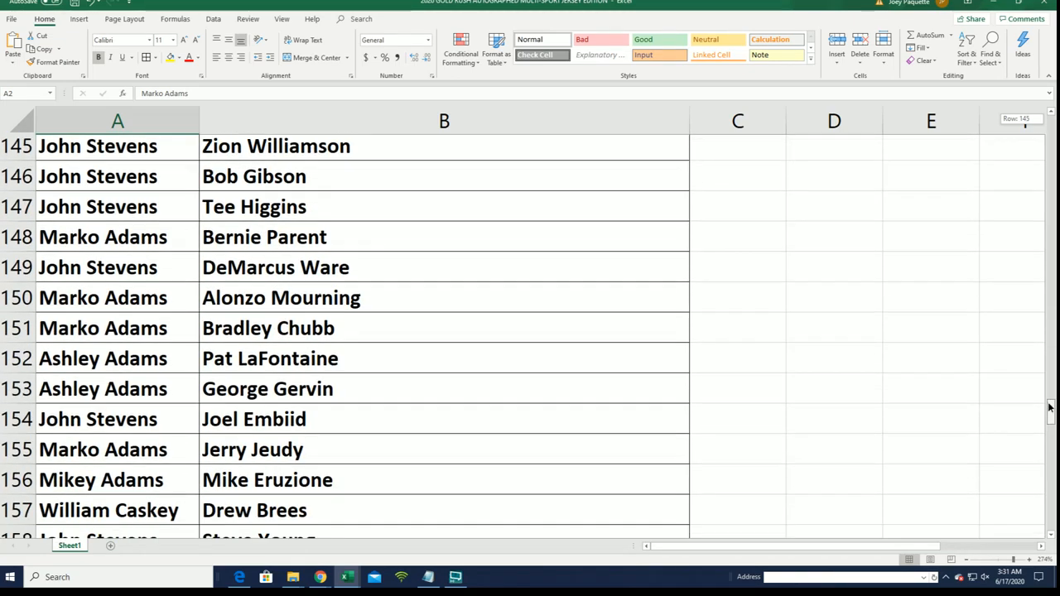
scroll("down", 3)
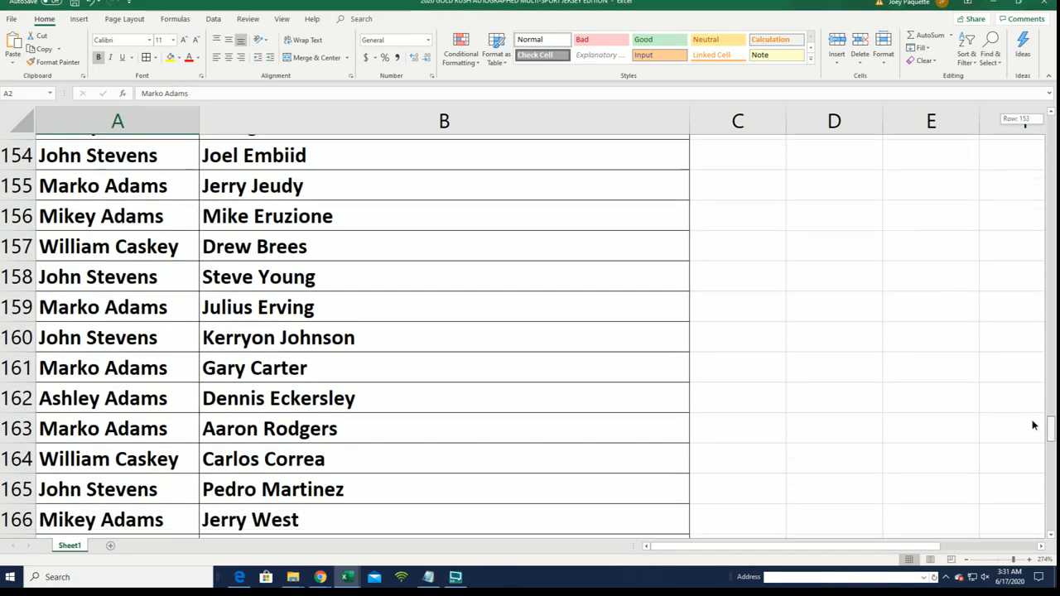
scroll("down", 3)
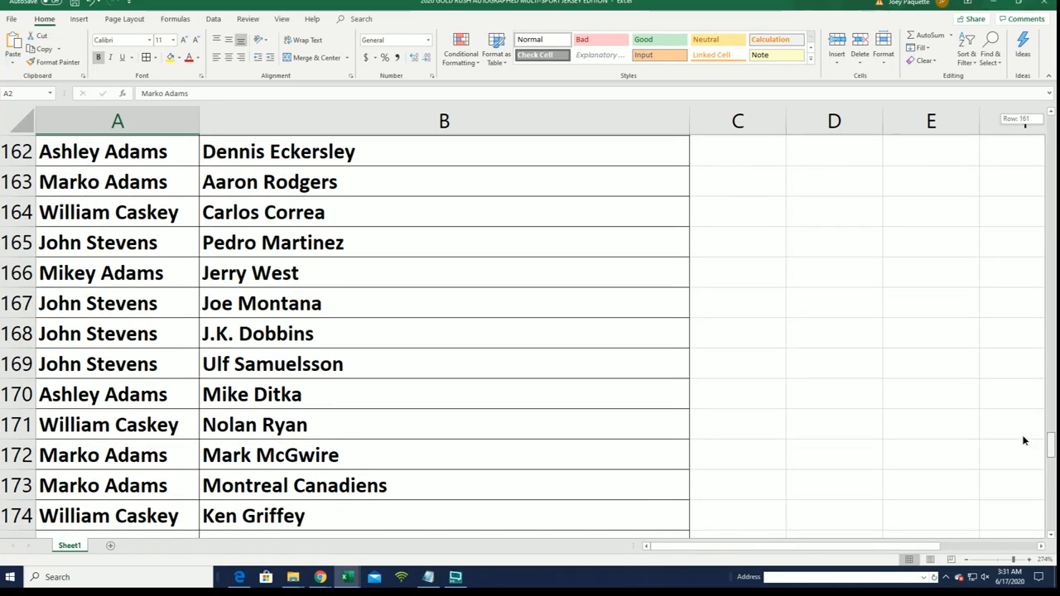
scroll("down", 3)
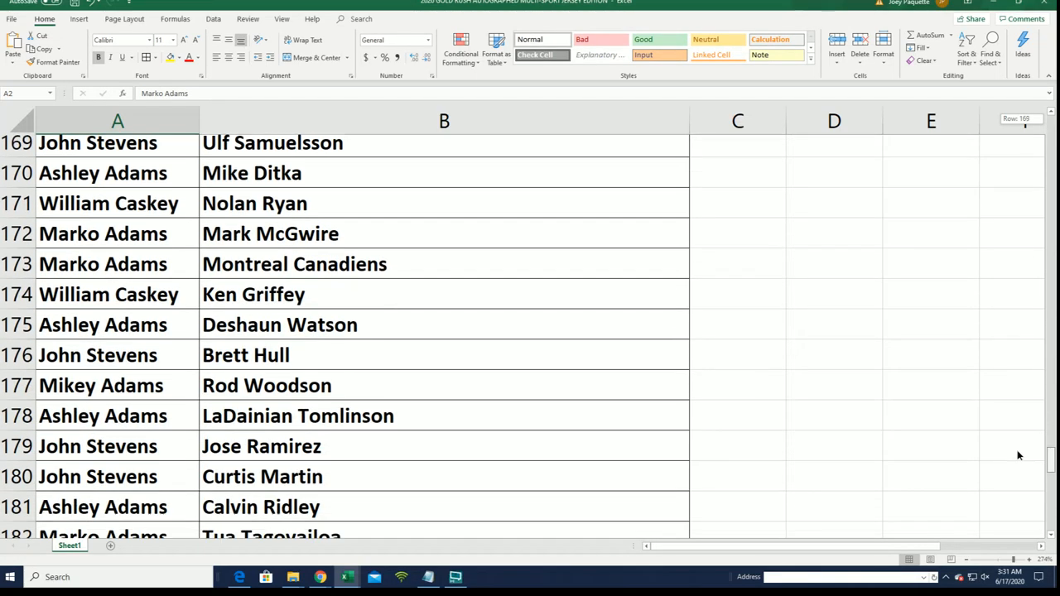
scroll("down", 3)
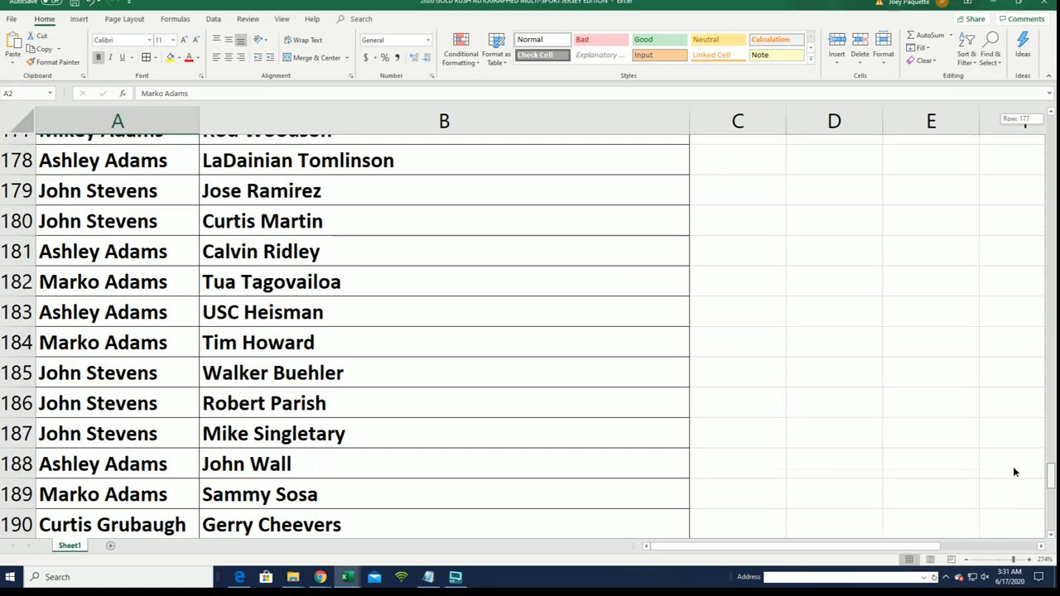
scroll("down", 3)
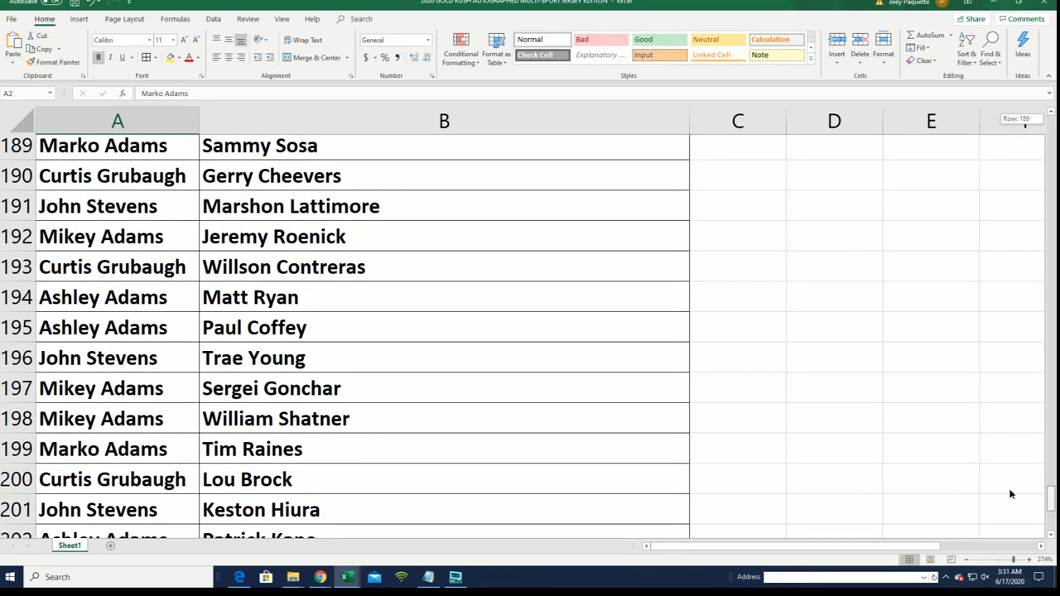
scroll("down", 3)
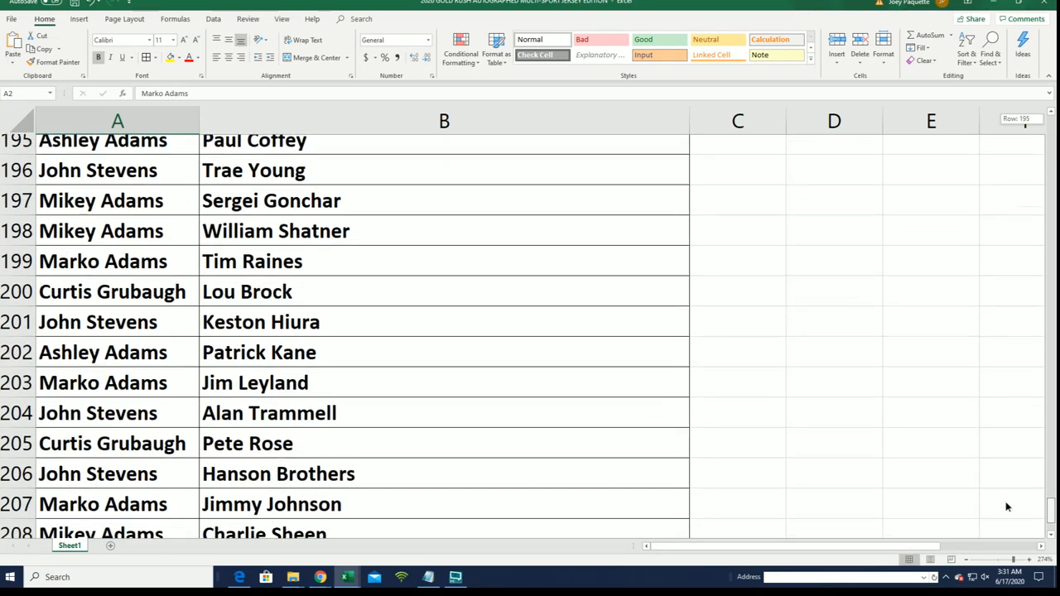
scroll("down", 3)
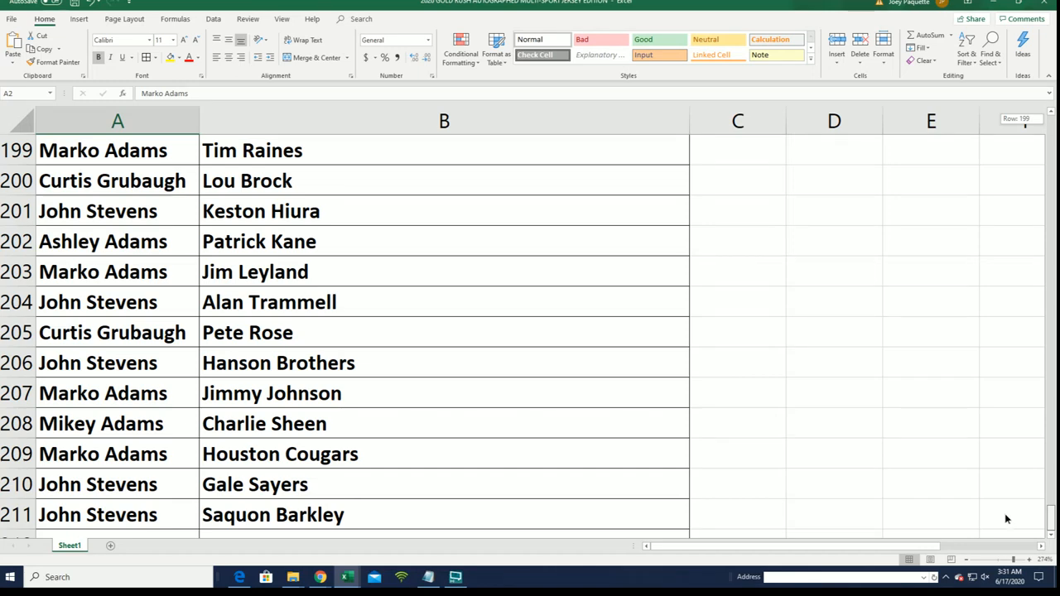
mouse_move(1007, 535)
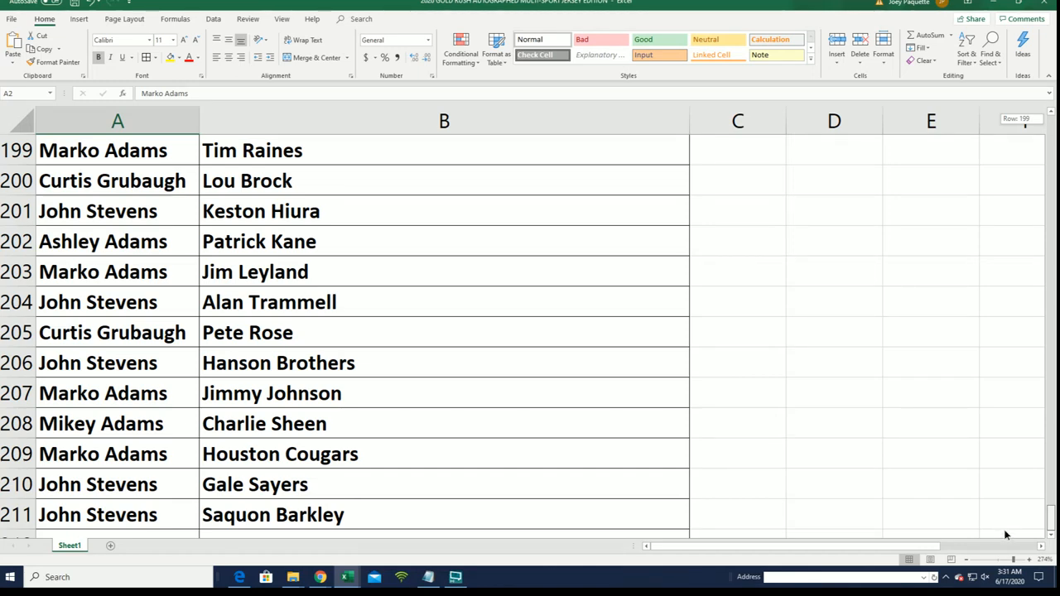
scroll("up", 3)
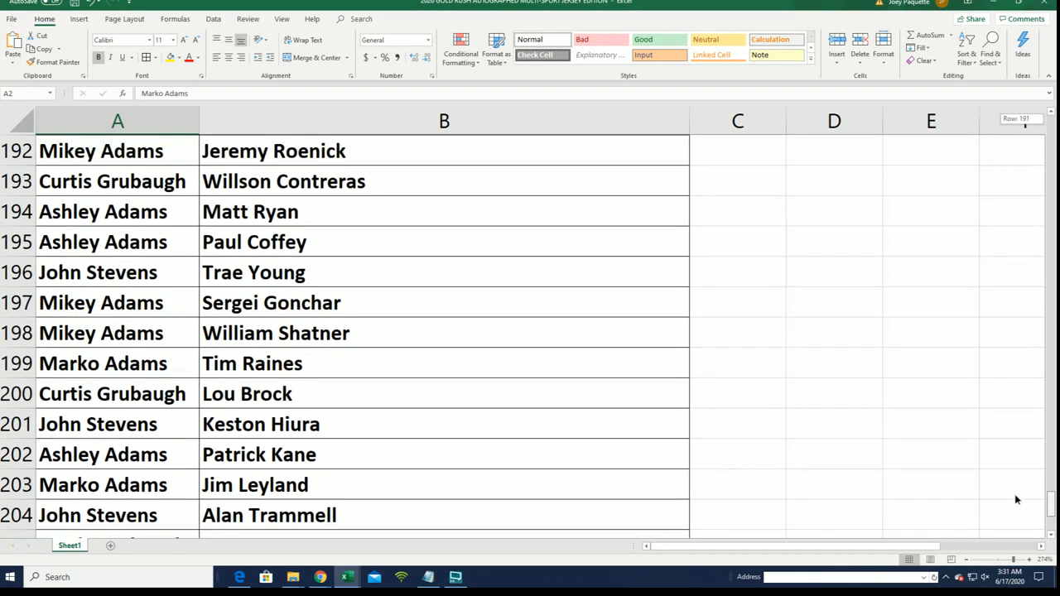
scroll("up", 3)
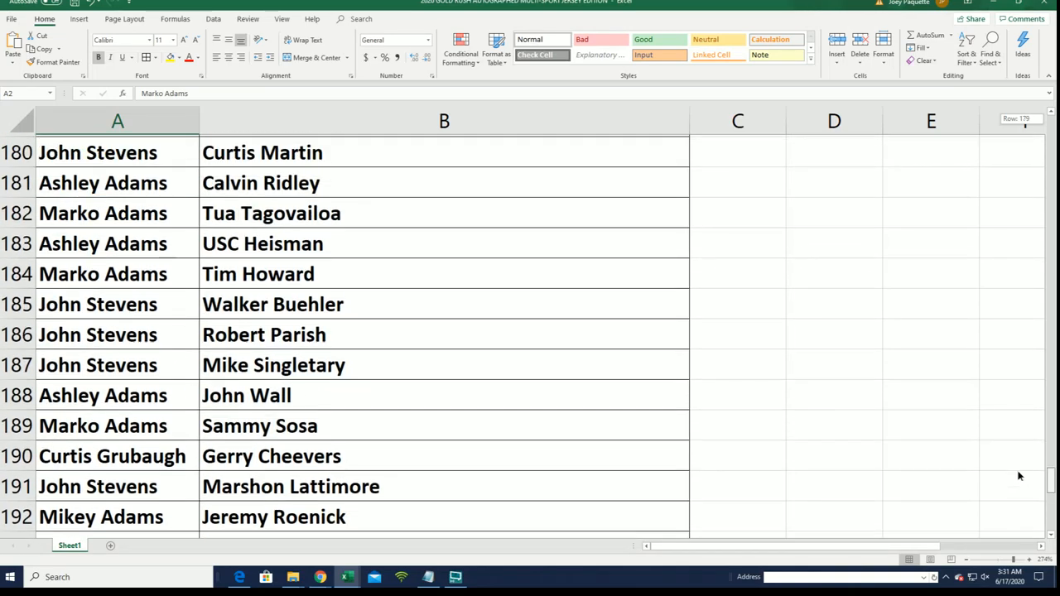
scroll("up", 3)
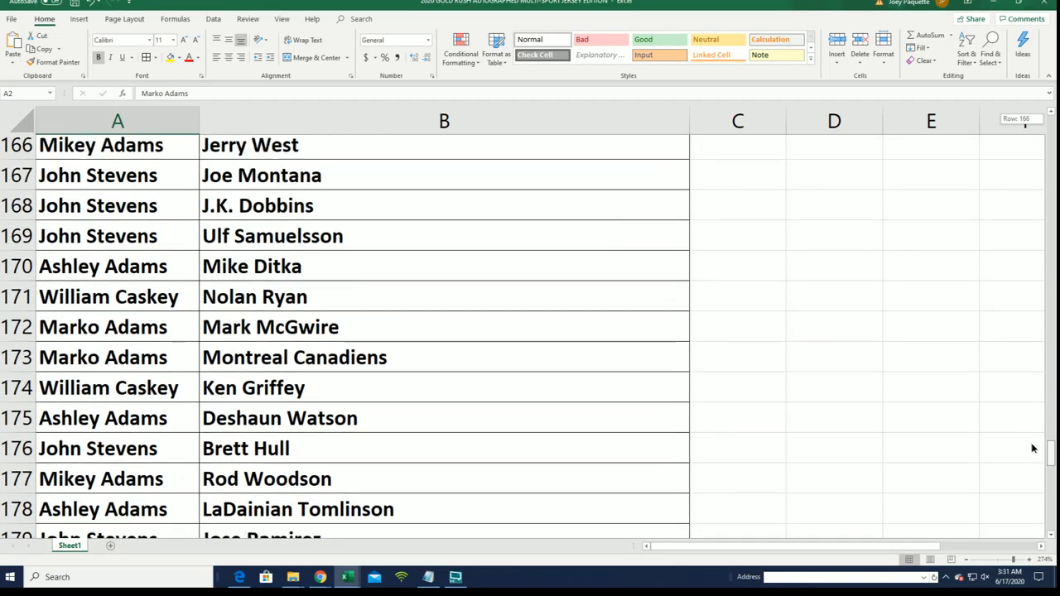
scroll("up", 3)
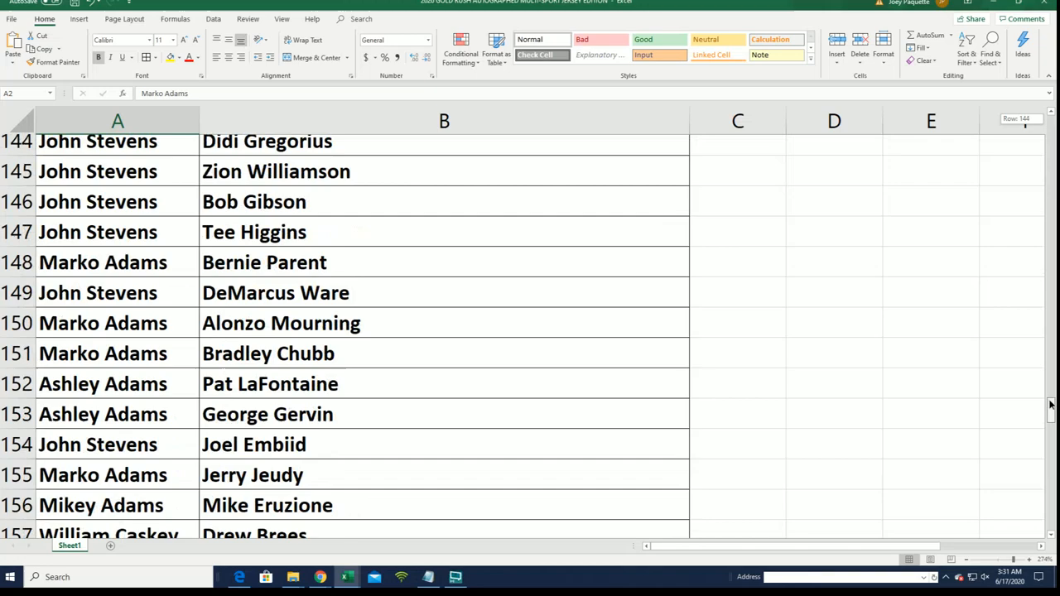
scroll("up", 3)
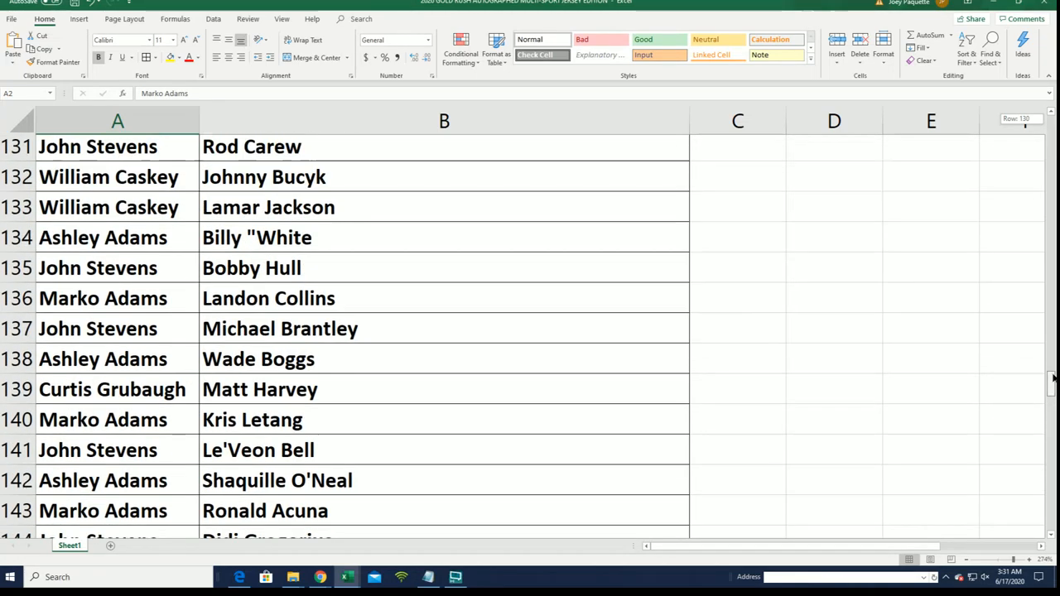
scroll("up", 3)
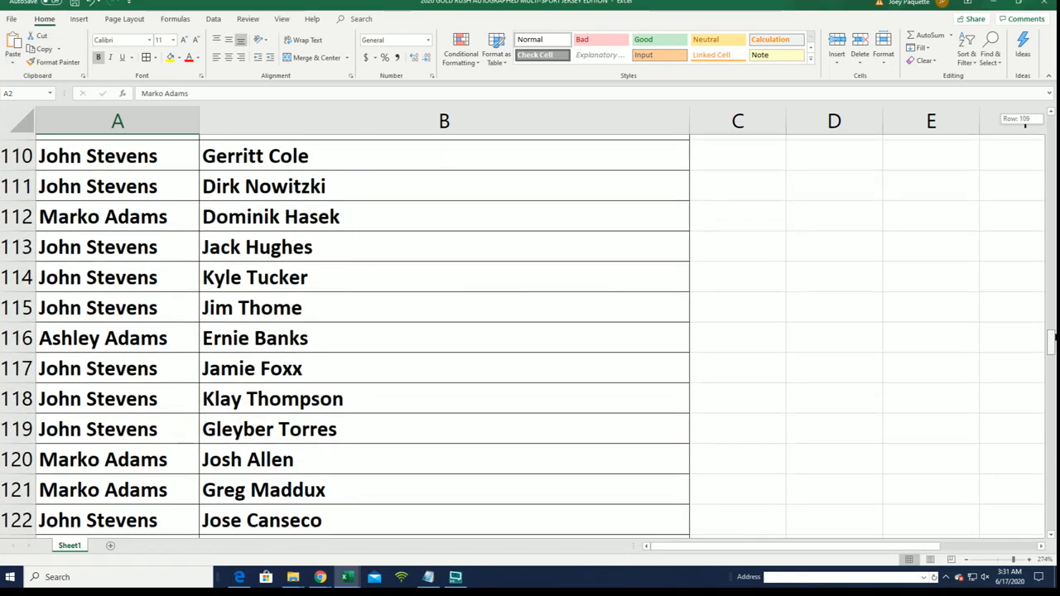
scroll("up", 3)
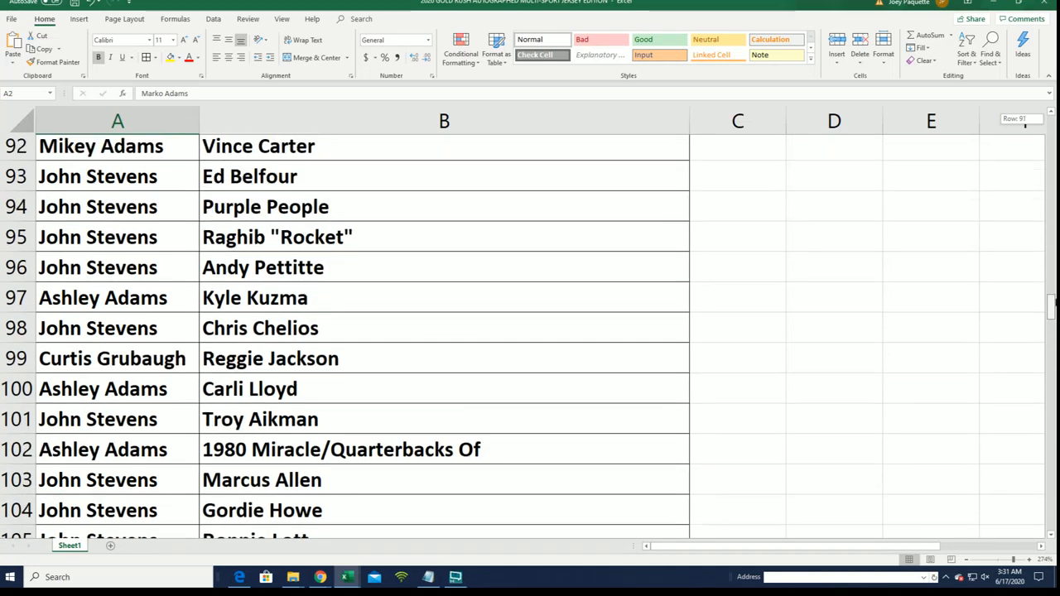
scroll("up", 3)
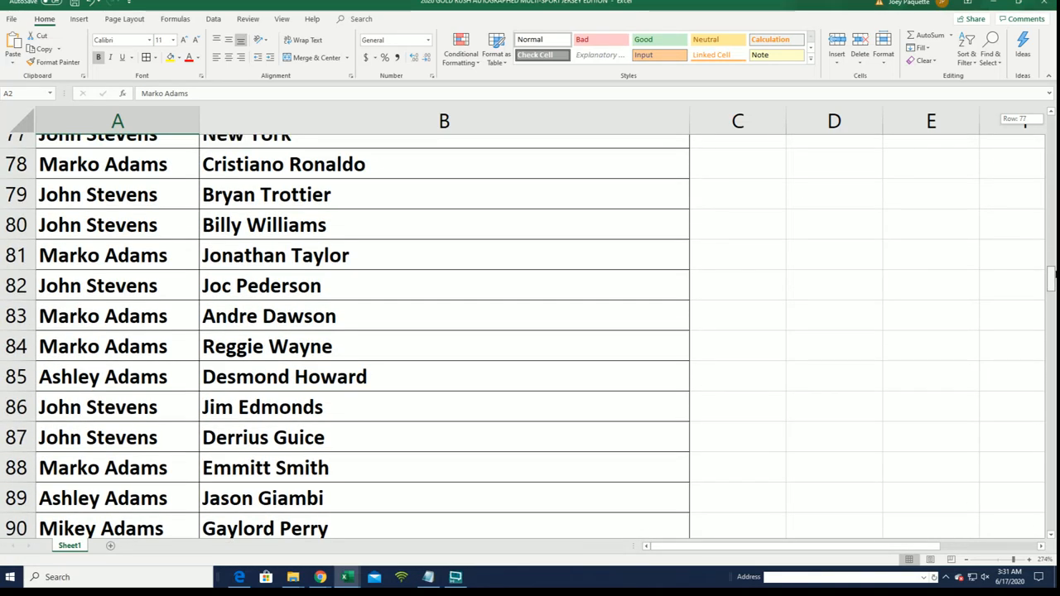
scroll("up", 3)
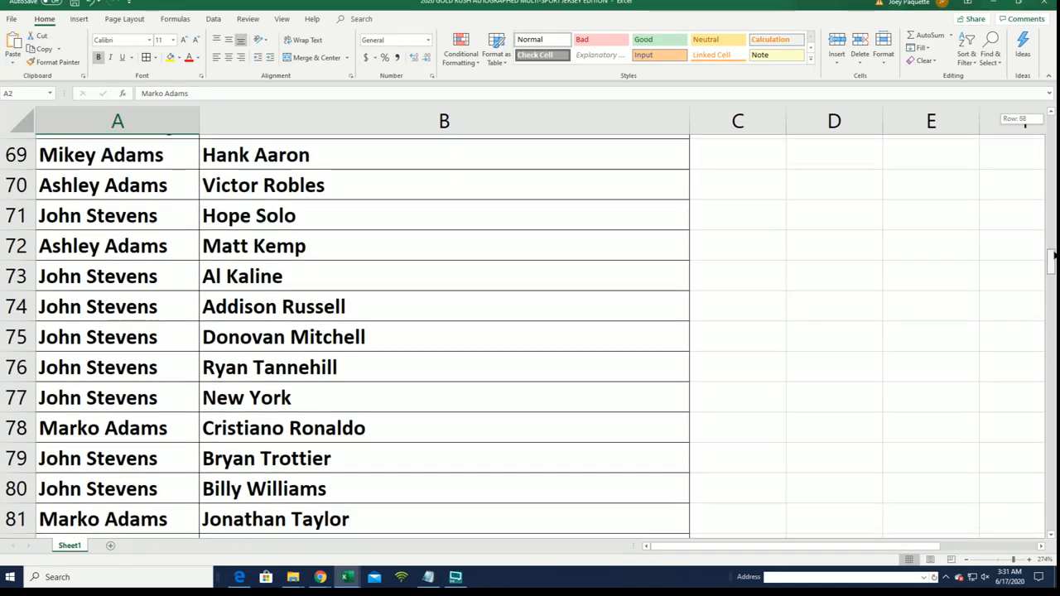
scroll("up", 3)
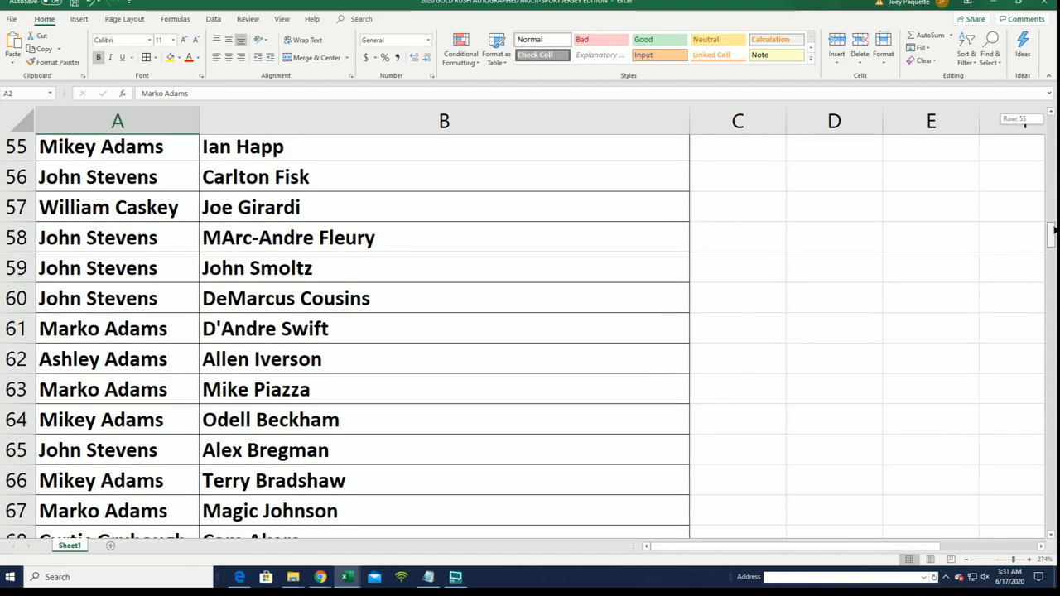
scroll("up", 3)
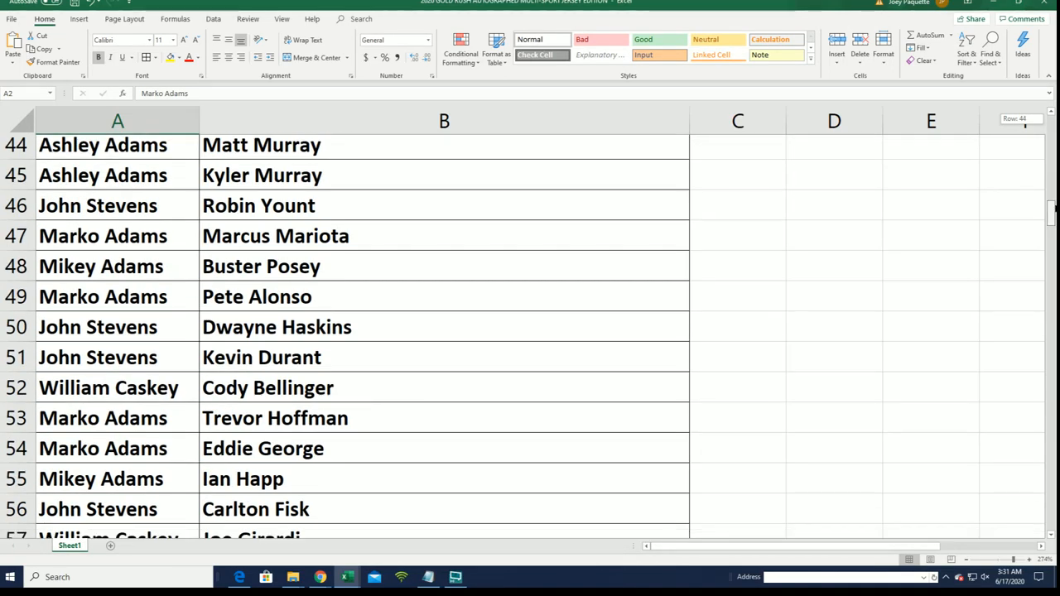
scroll("up", 3)
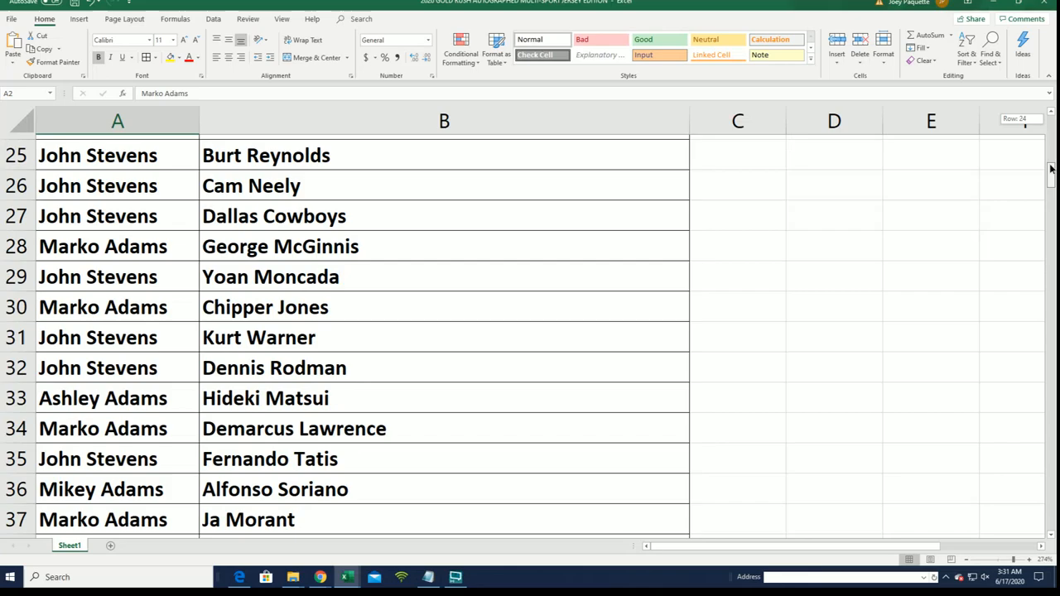
scroll("up", 3)
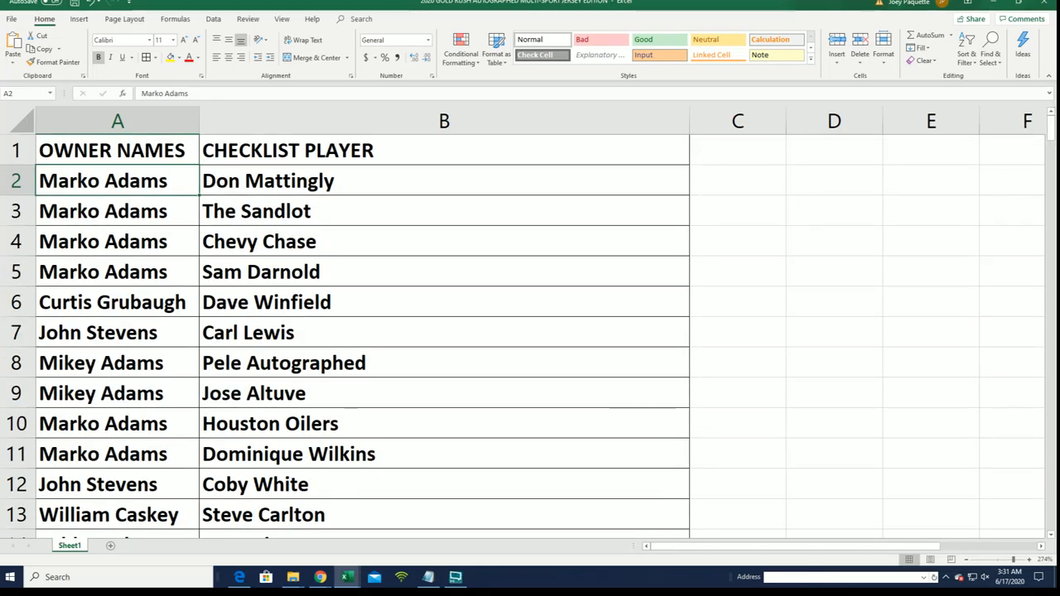